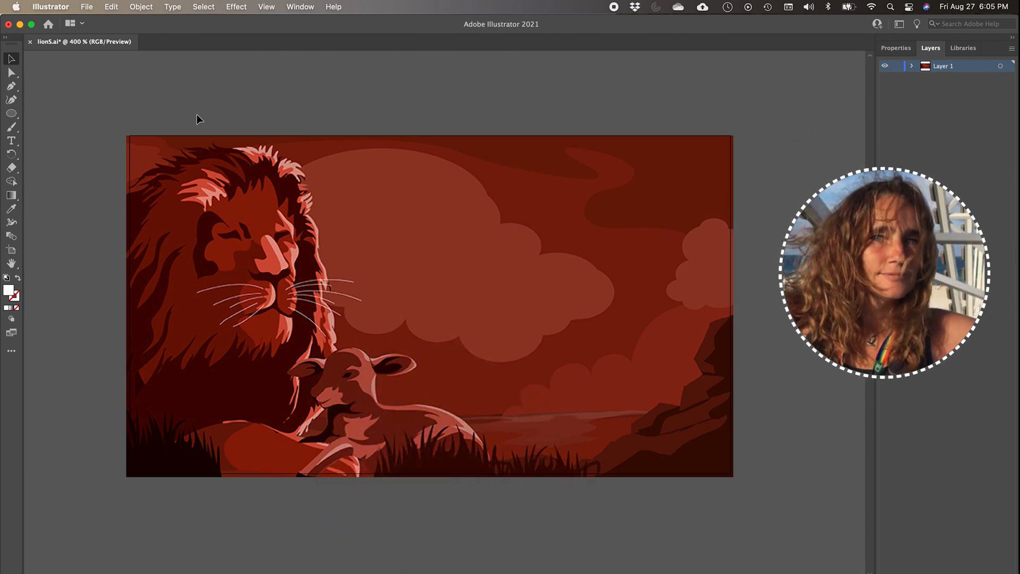
# Step: Select the lion-and-lamb image and switch the workspace to Tracing
pyautogui.click(113, 44)
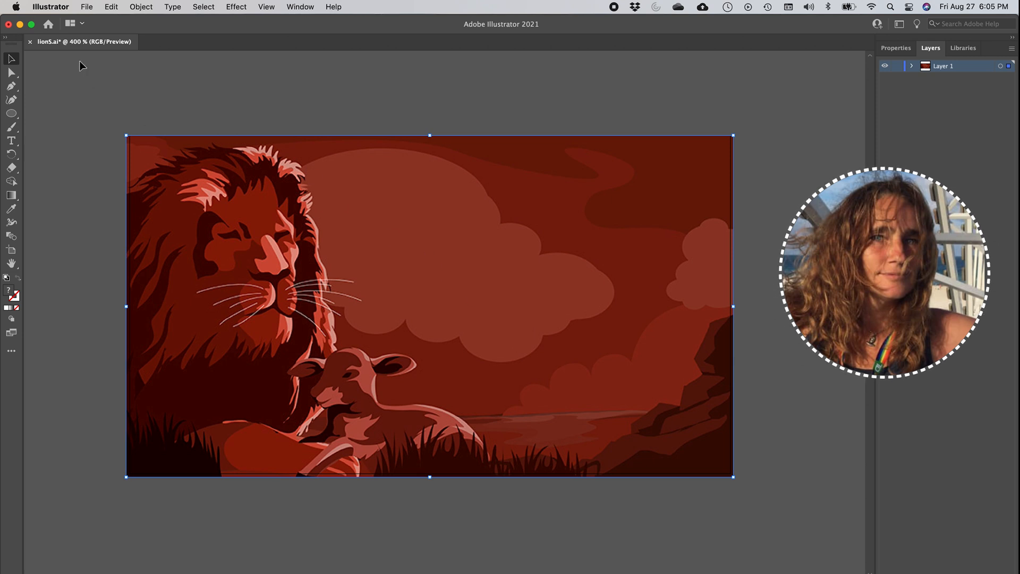
pyautogui.moveTo(189, 101)
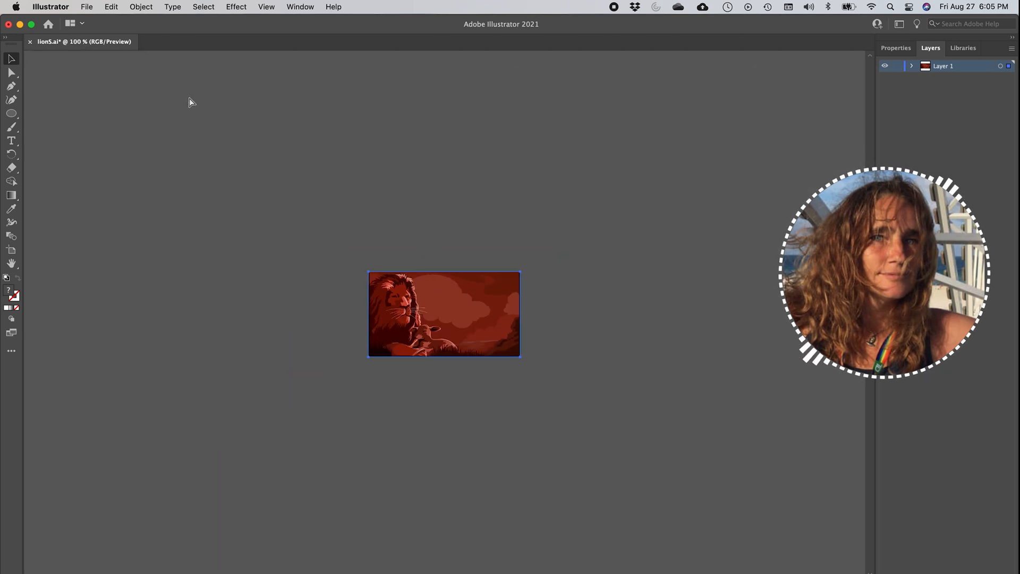
pyautogui.click(444, 316)
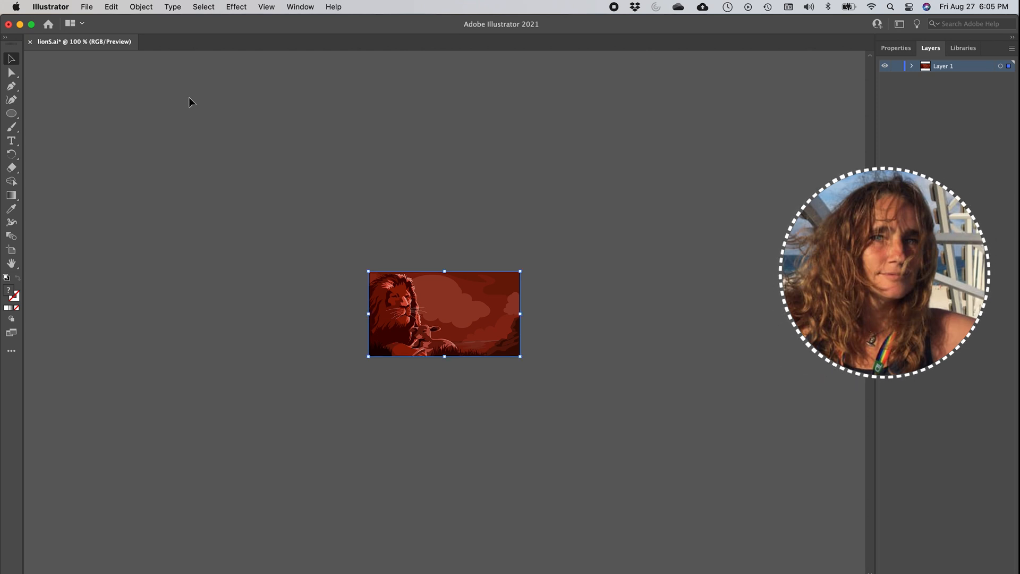
pyautogui.moveTo(556, 347)
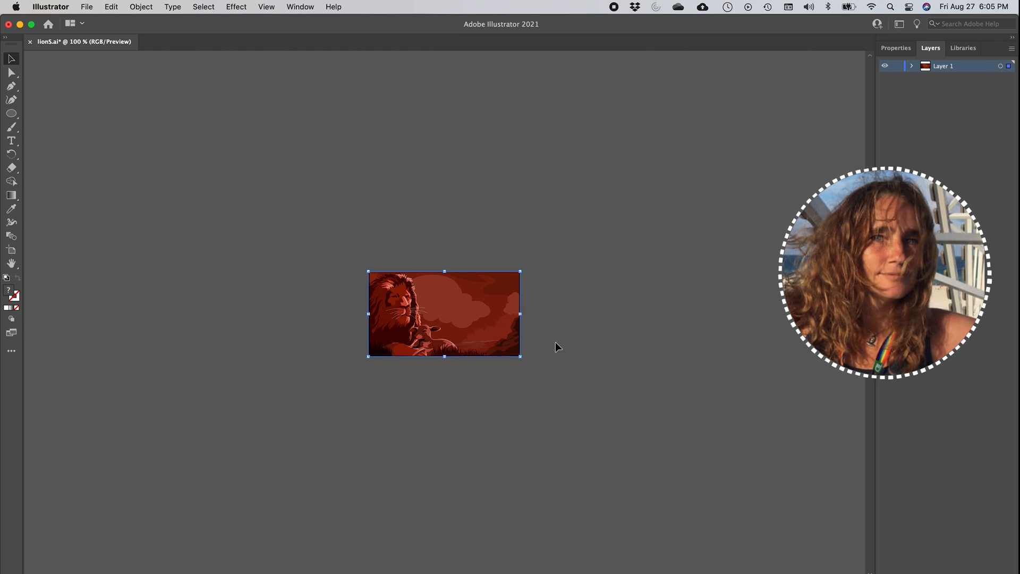
pyautogui.moveTo(443, 314); pyautogui.dragTo(476, 272)
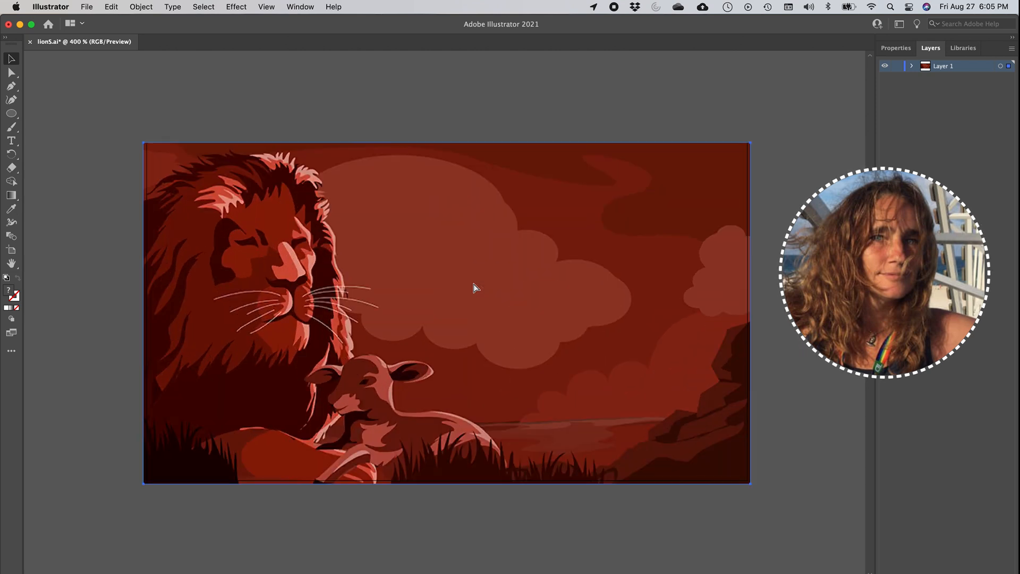
pyautogui.click(474, 287)
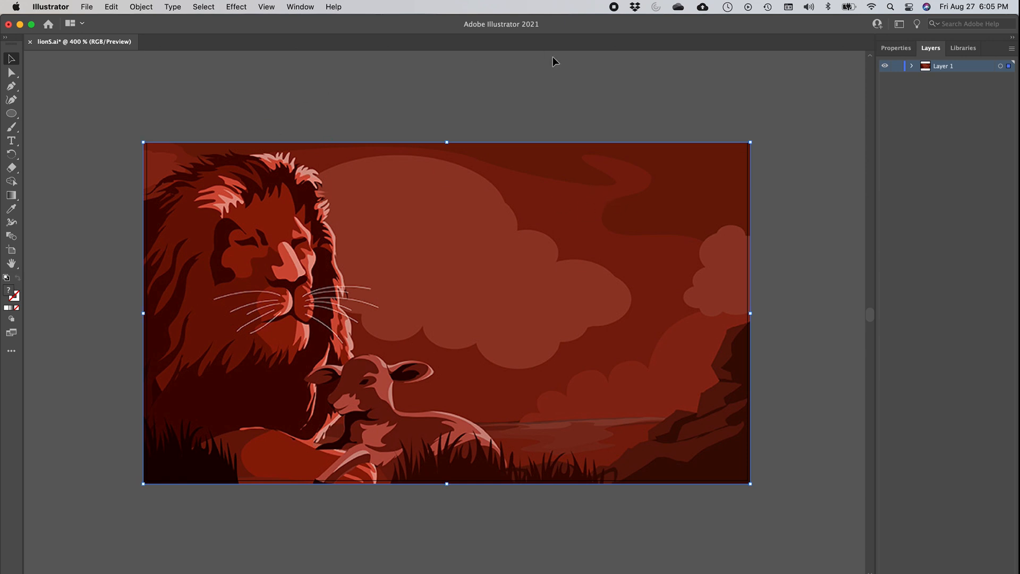
pyautogui.click(299, 7)
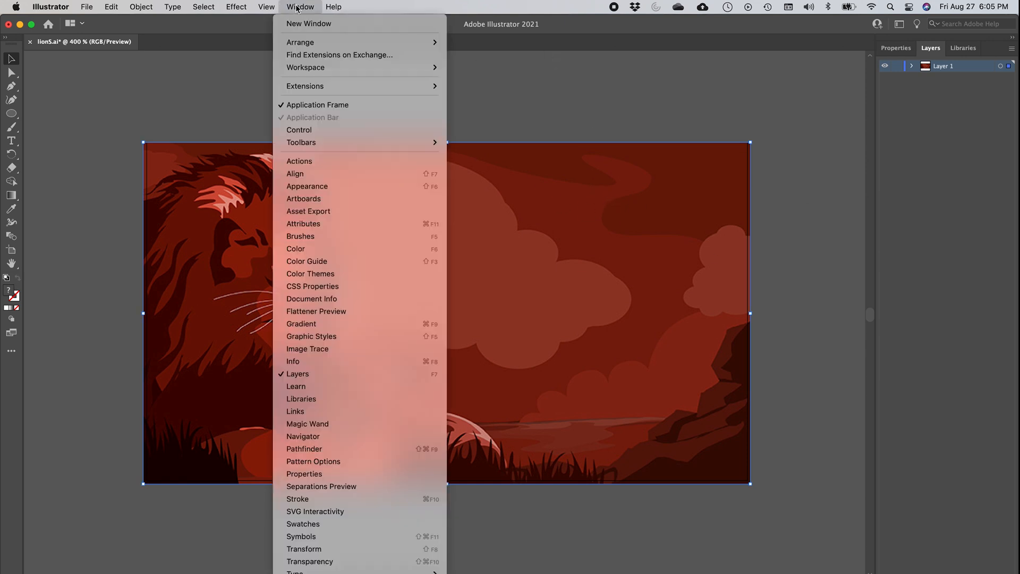
pyautogui.moveTo(314, 71)
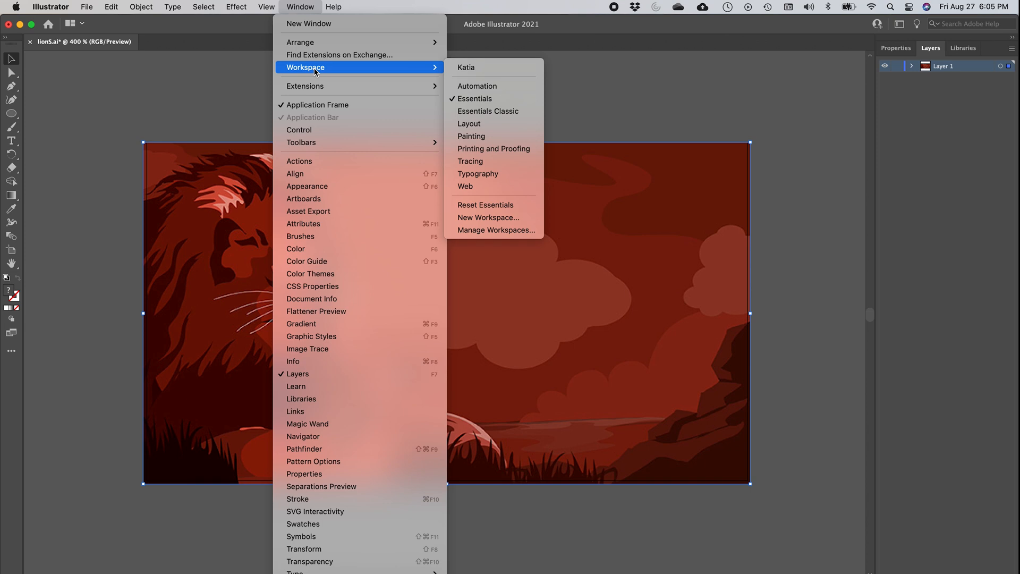
pyautogui.moveTo(416, 71)
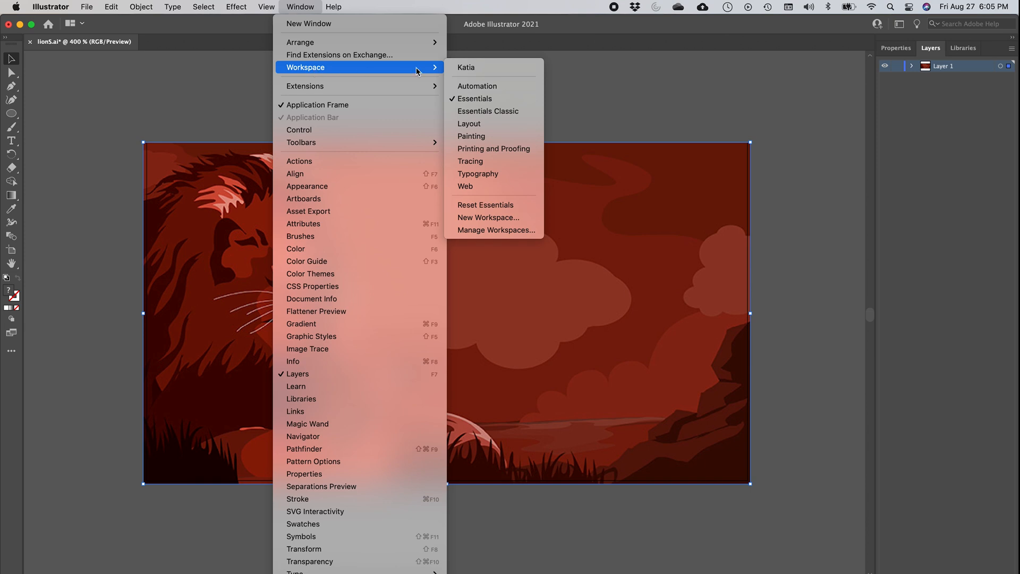
pyautogui.moveTo(501, 205)
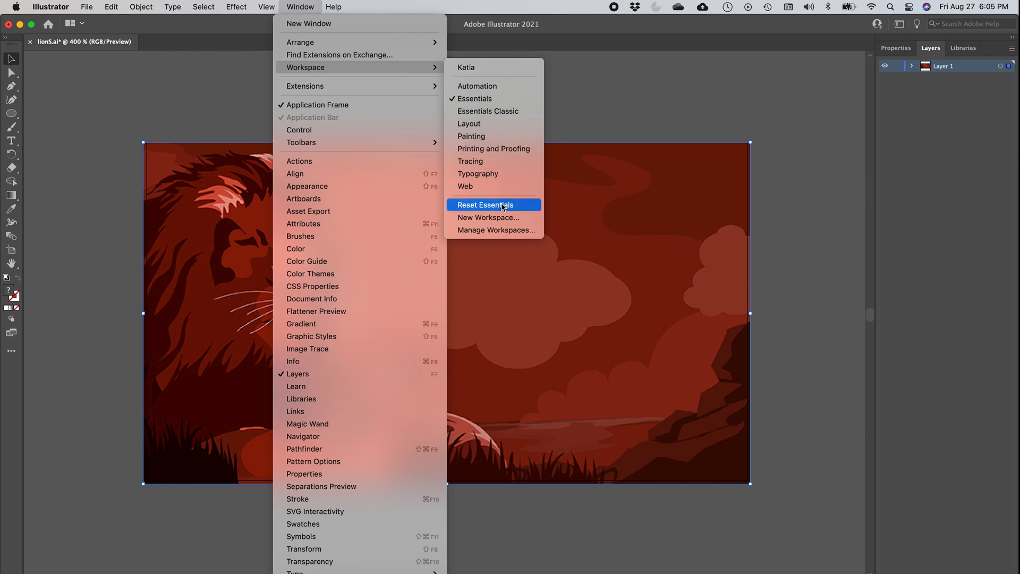
pyautogui.moveTo(485, 98)
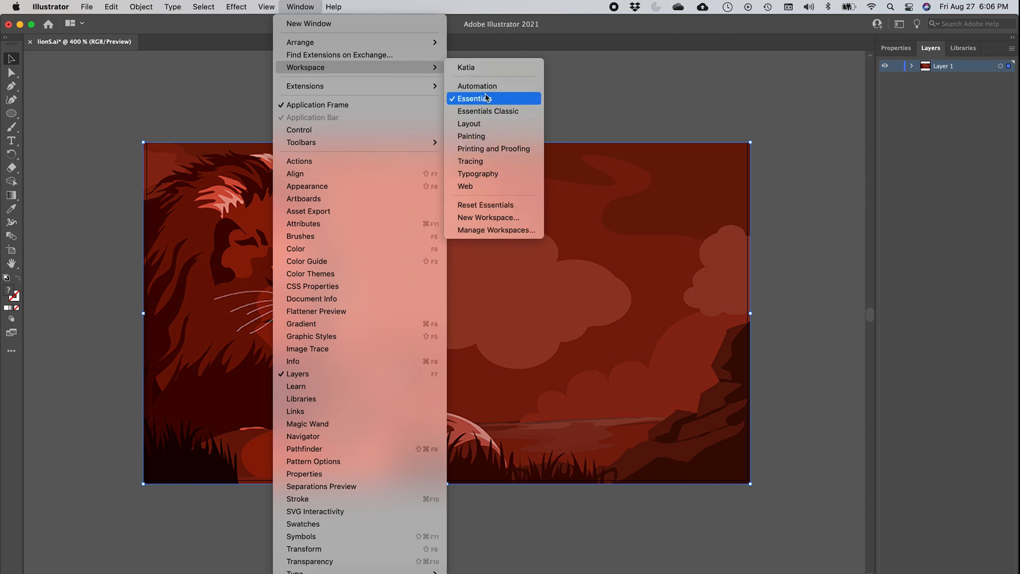
pyautogui.moveTo(492, 161)
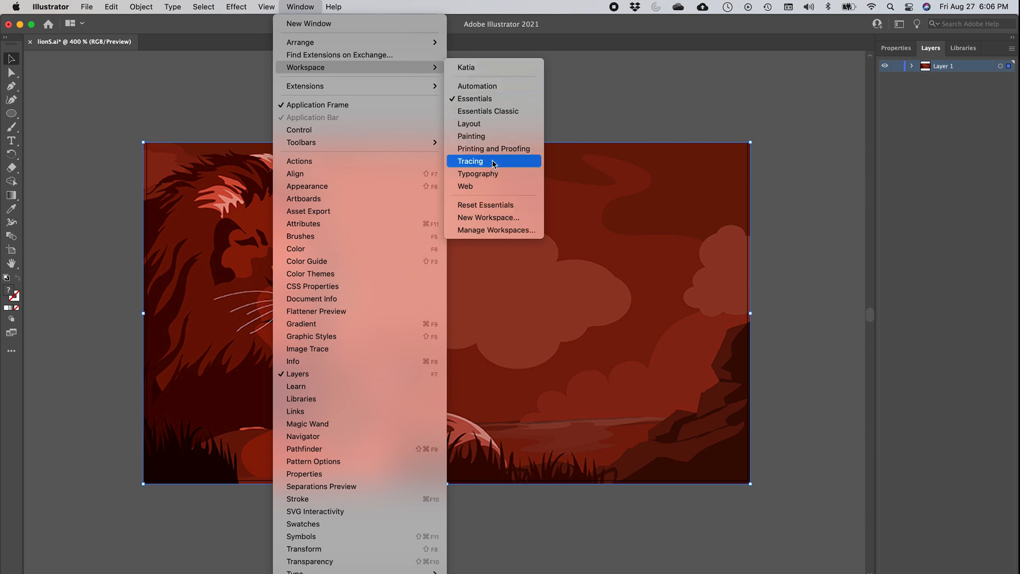
pyautogui.click(470, 161)
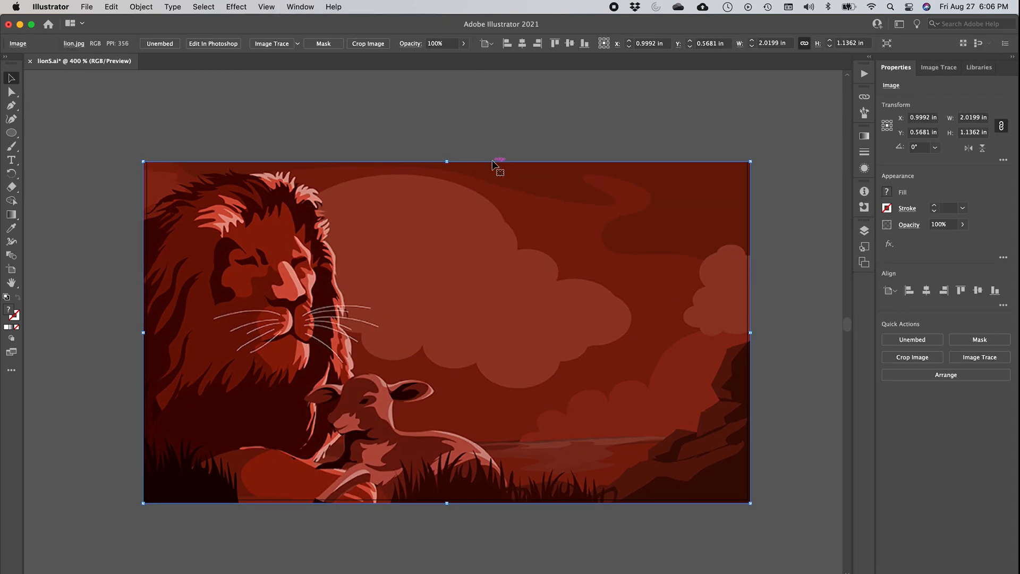
pyautogui.moveTo(229, 83)
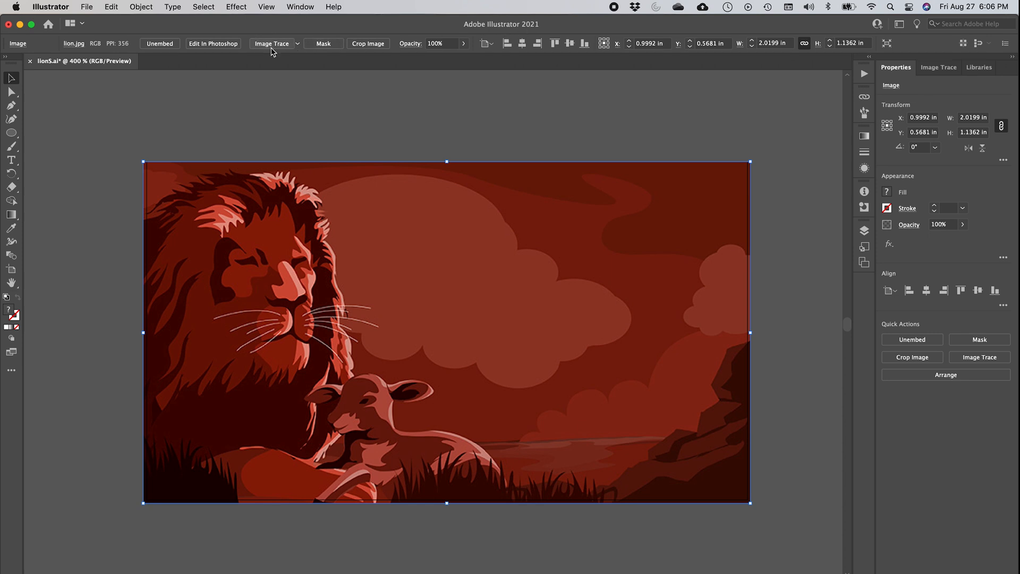
pyautogui.moveTo(273, 50)
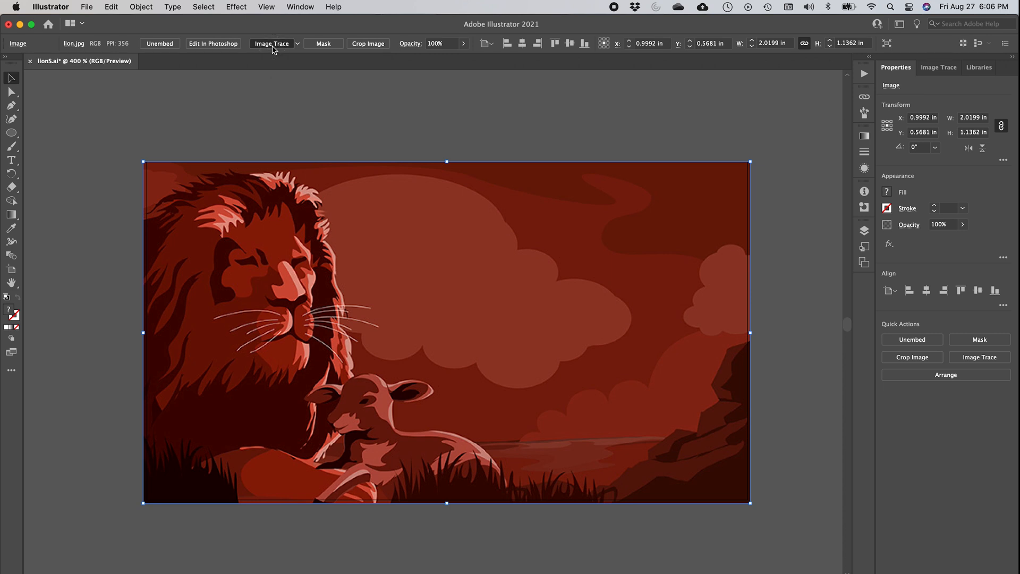
# Step: Apply a default Image Trace to the image and browse the Preset and View options
pyautogui.click(272, 43)
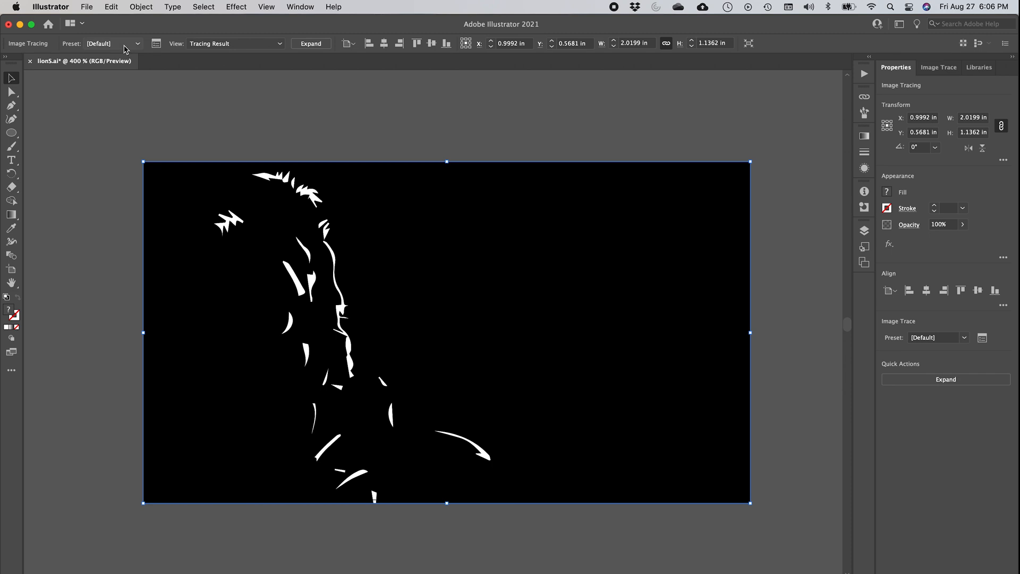
pyautogui.click(137, 43)
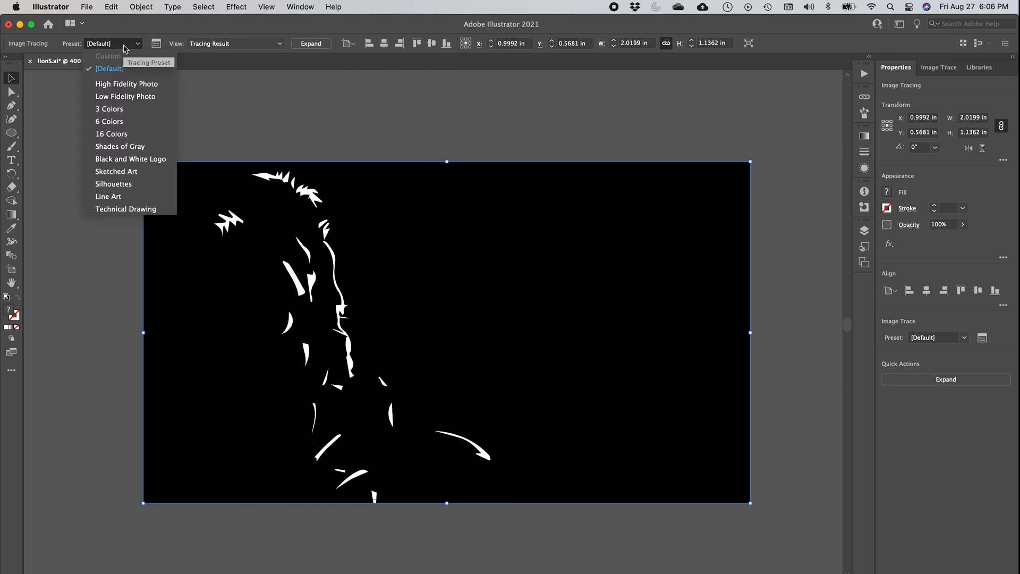
pyautogui.click(235, 43)
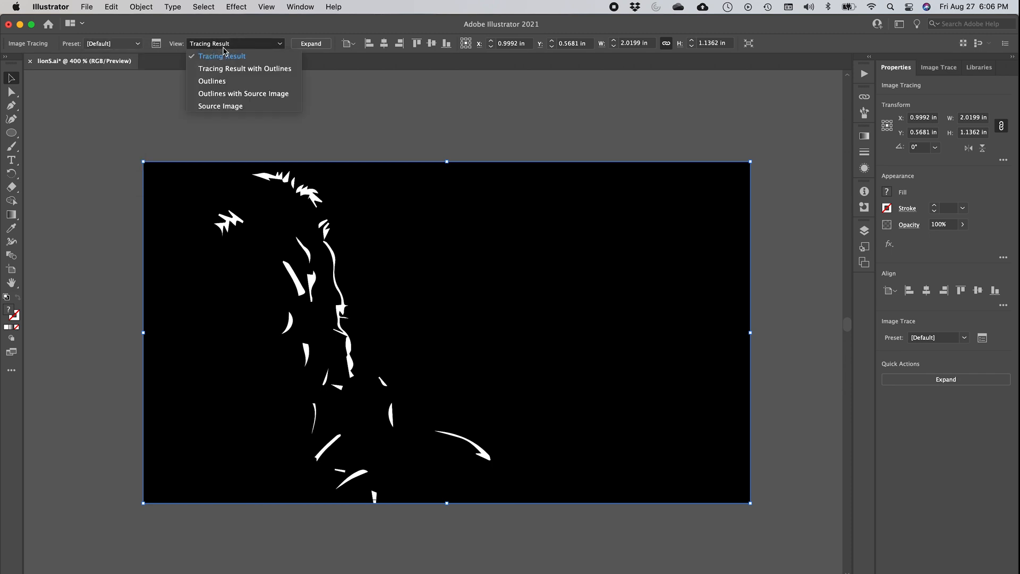
pyautogui.moveTo(224, 31)
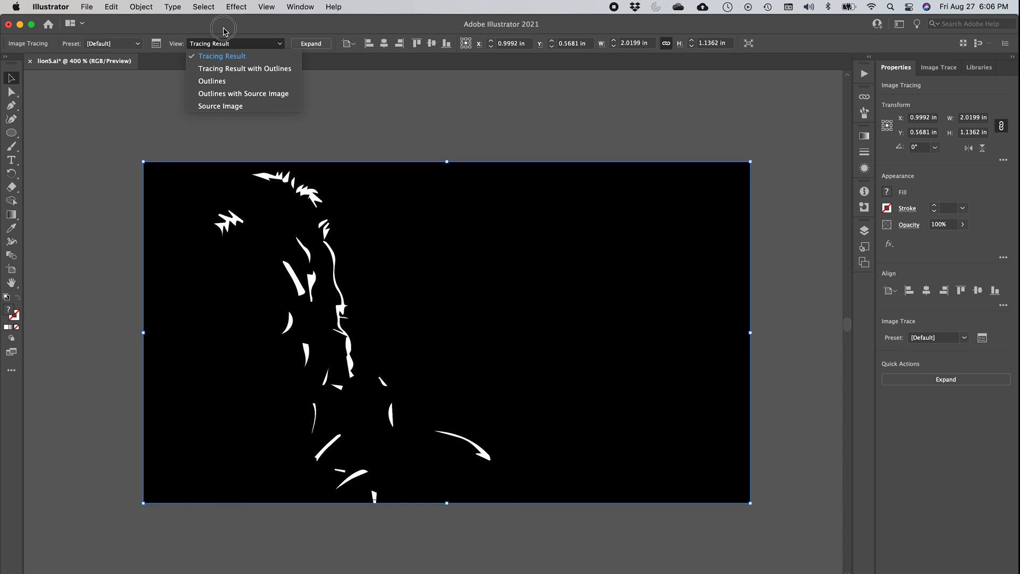
pyautogui.click(221, 56)
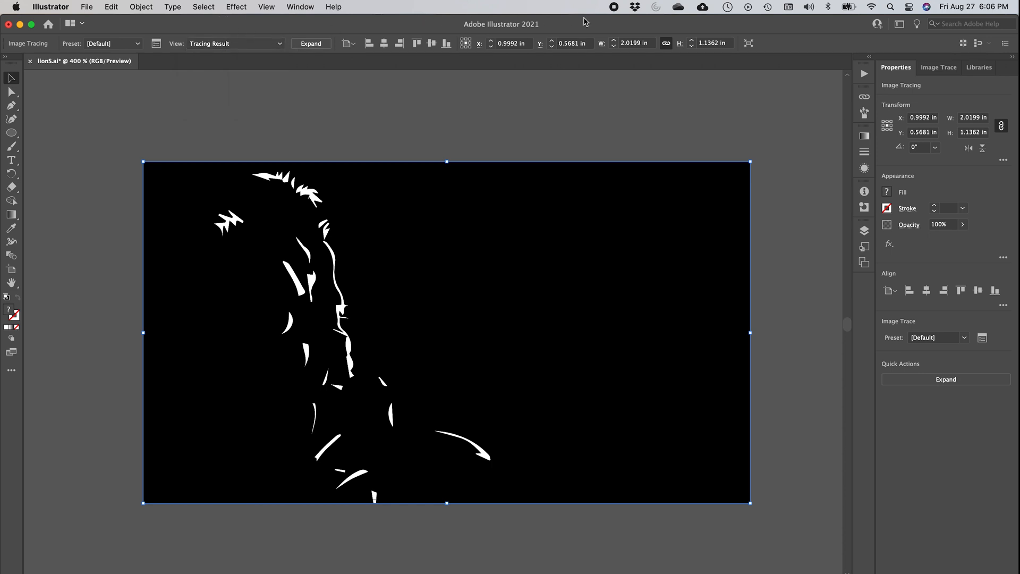
pyautogui.moveTo(937, 75)
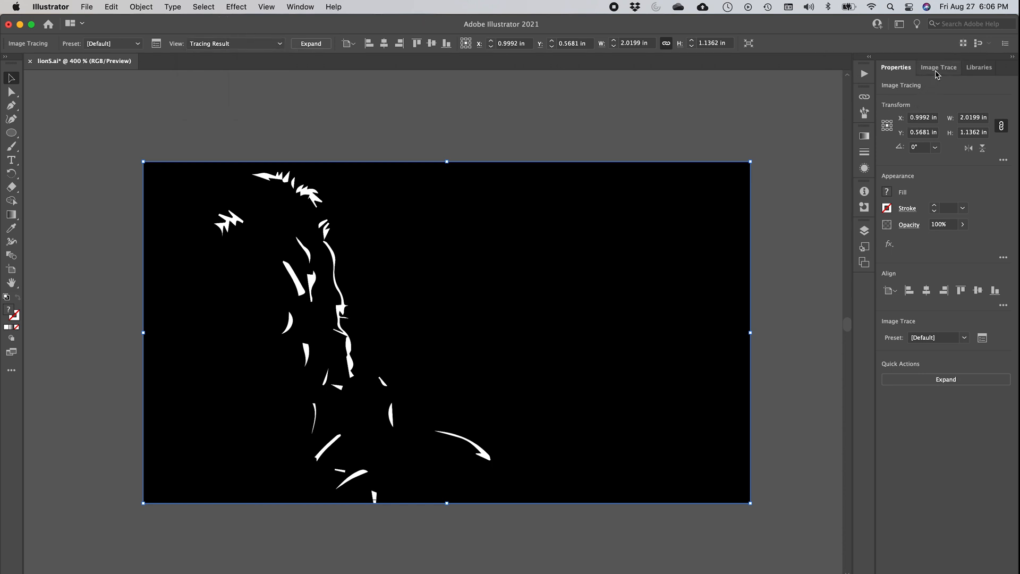
pyautogui.click(938, 67)
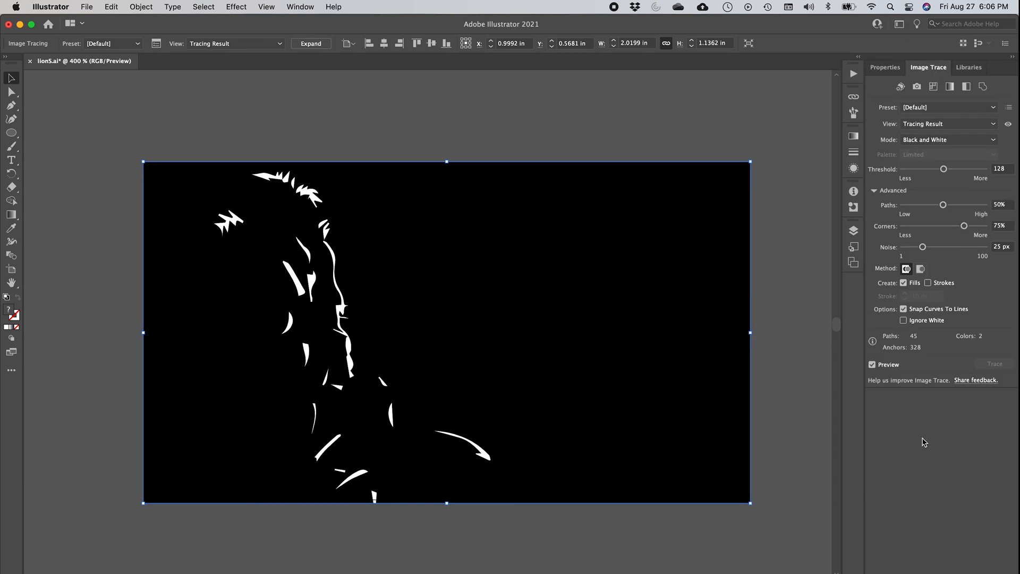
pyautogui.click(874, 190)
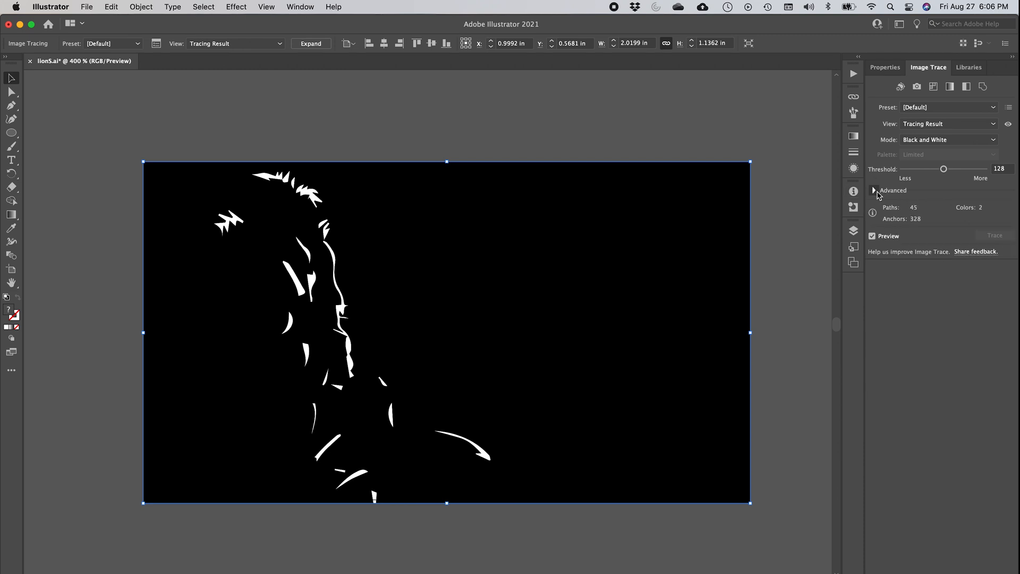
pyautogui.click(875, 190)
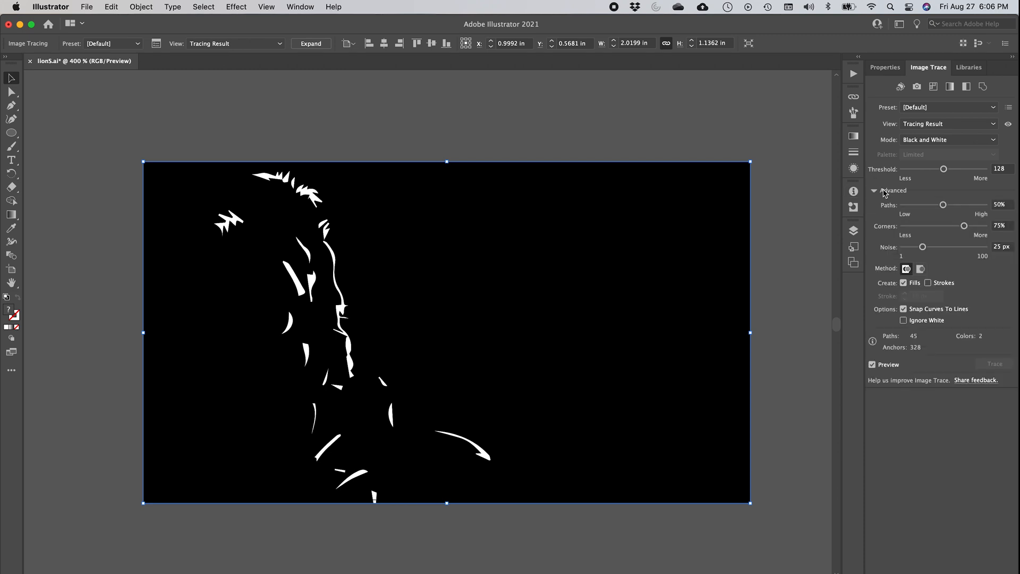
pyautogui.moveTo(929, 207)
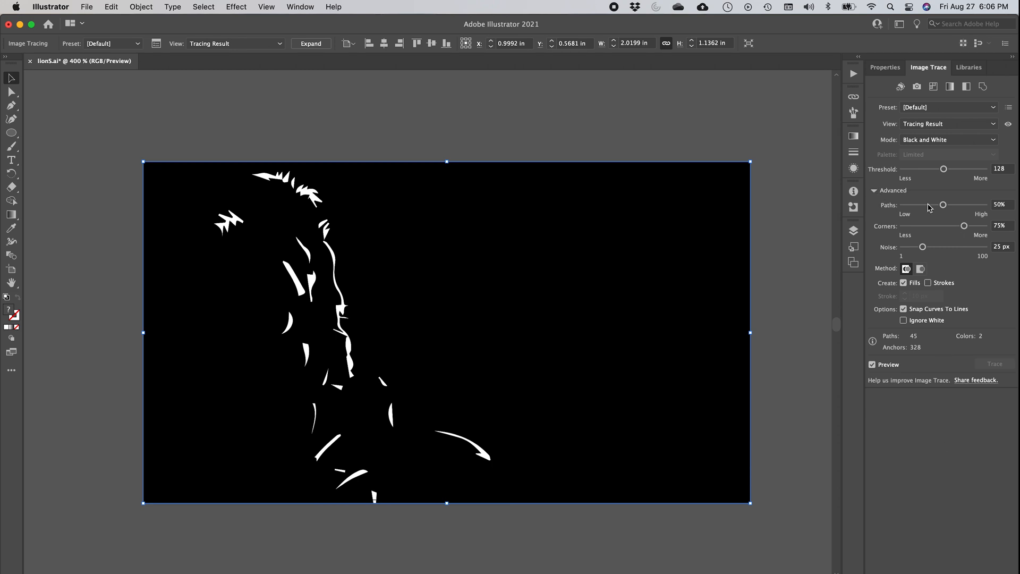
pyautogui.moveTo(938, 385)
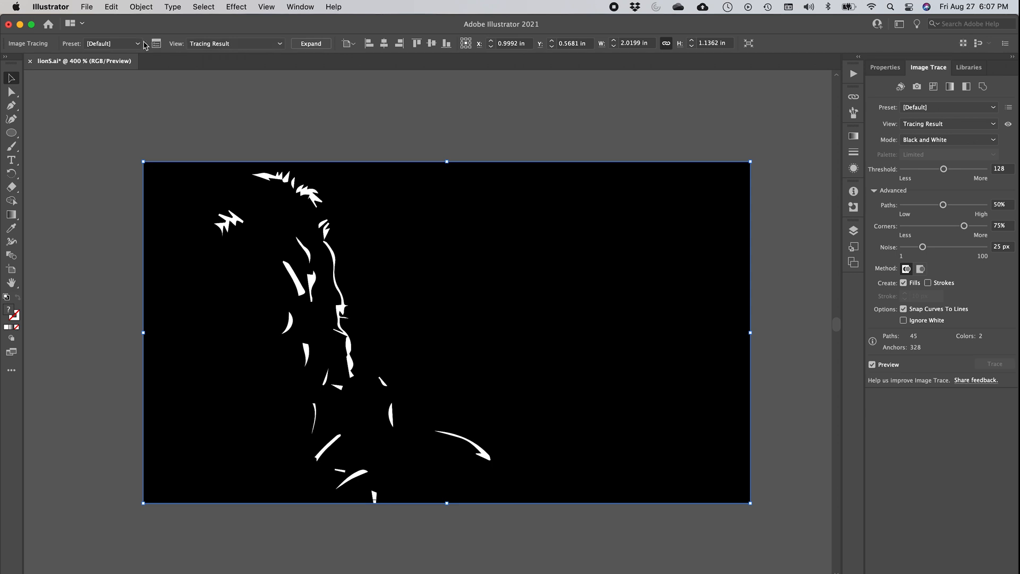
# Step: Retrace with the 16 Colors preset and preview outline and source image views
pyautogui.click(139, 43)
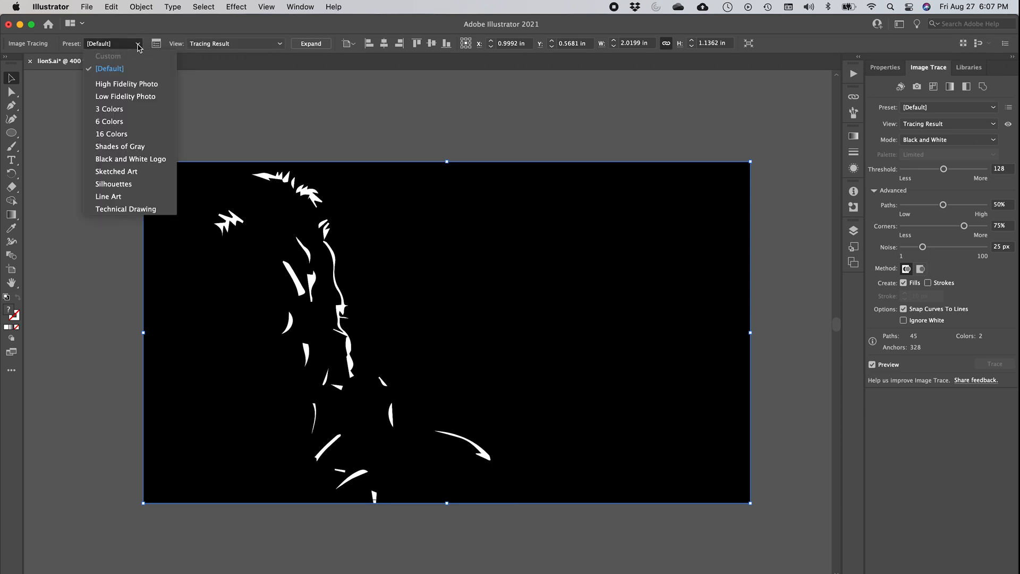
pyautogui.moveTo(144, 152)
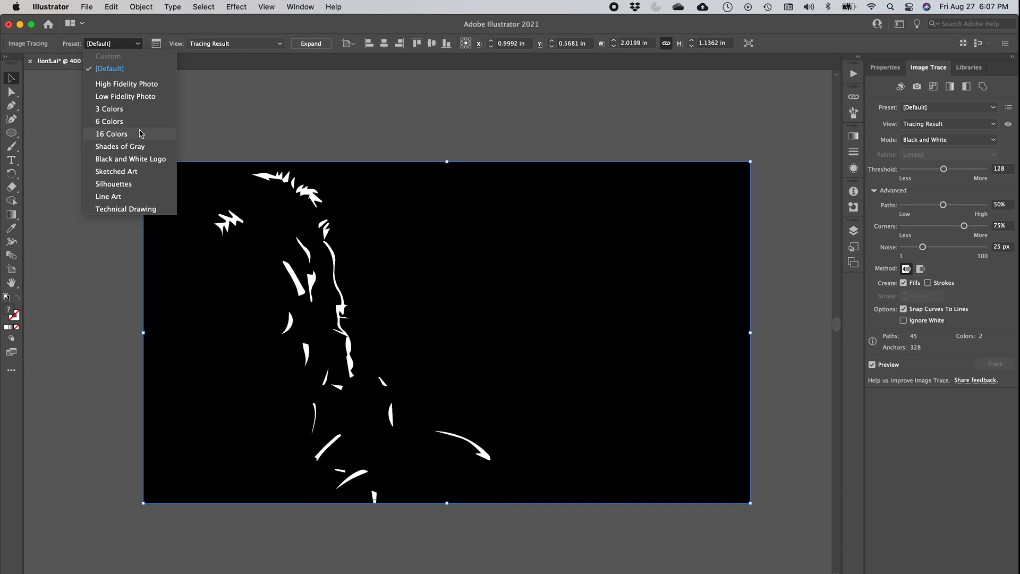
pyautogui.click(112, 134)
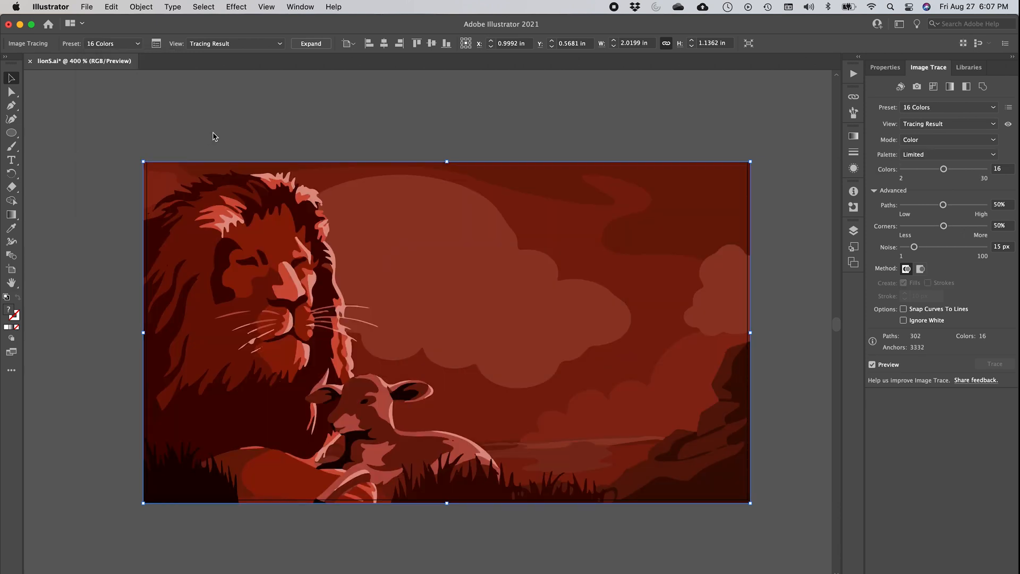
pyautogui.moveTo(278, 175)
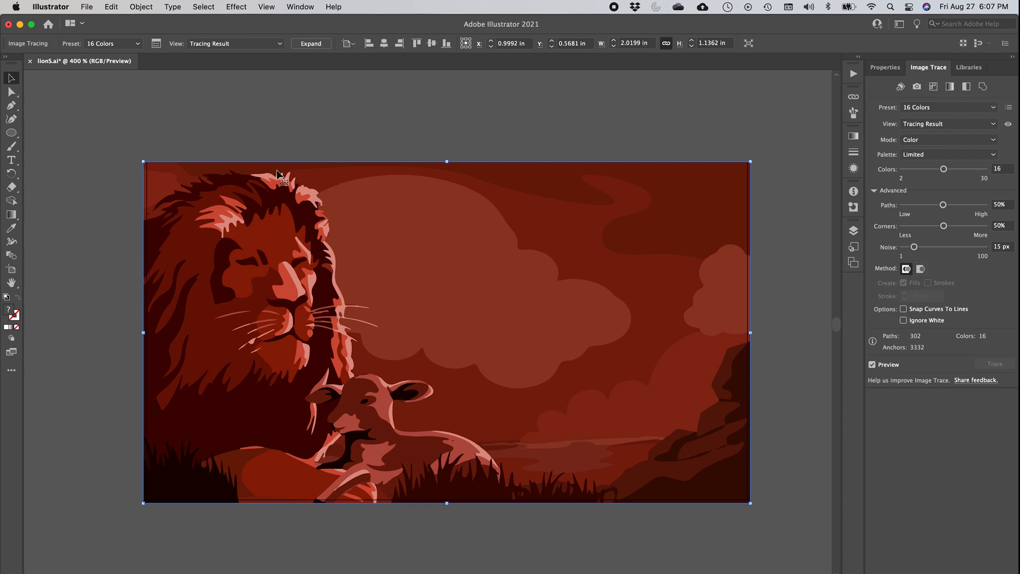
pyautogui.moveTo(238, 59)
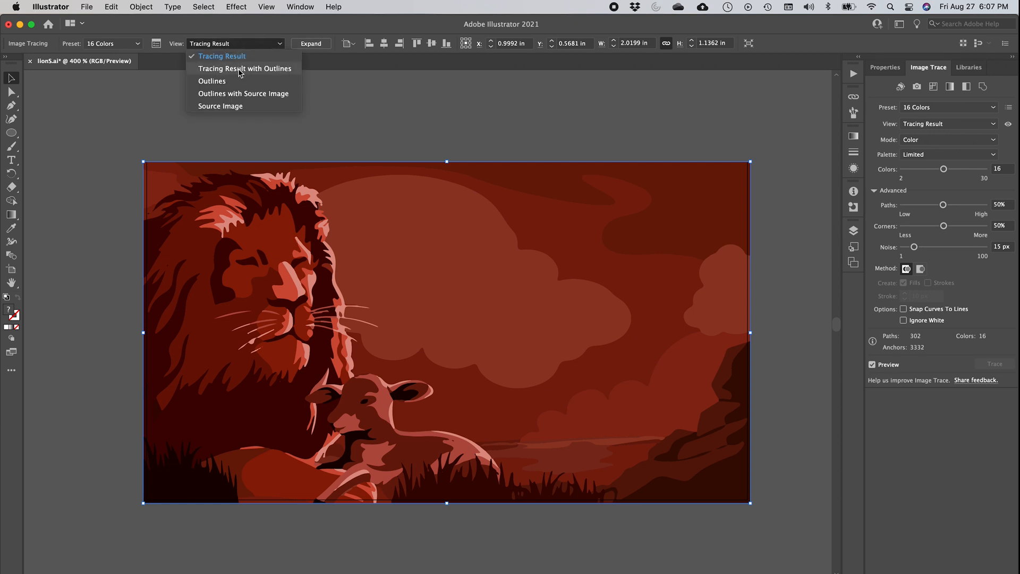
pyautogui.click(245, 68)
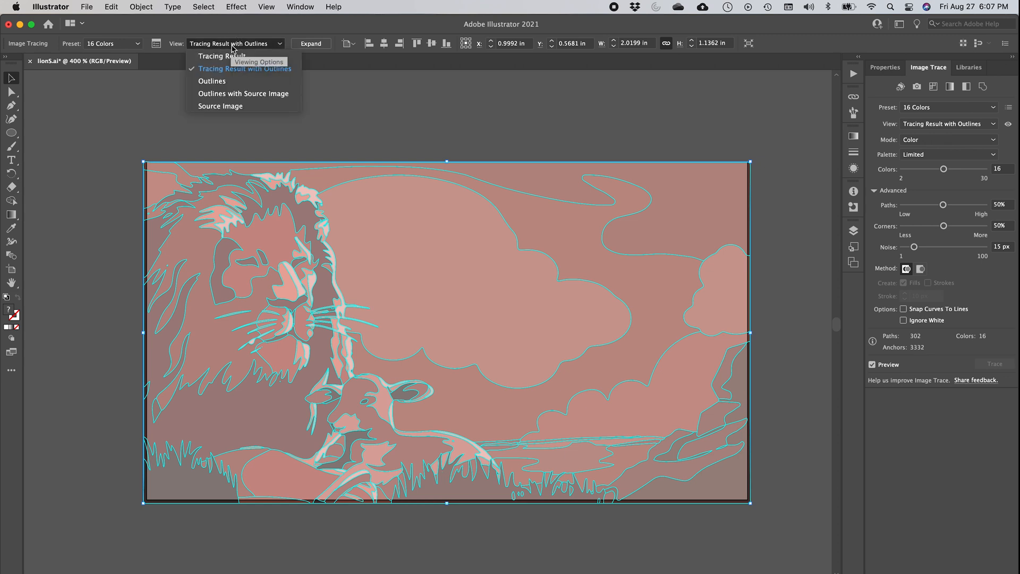
pyautogui.click(212, 80)
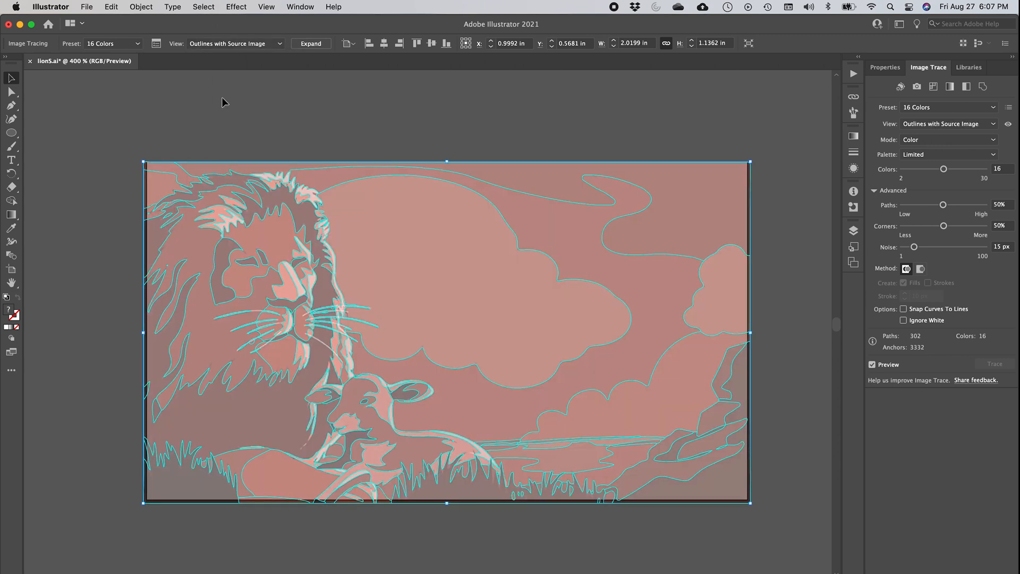
pyautogui.moveTo(231, 65)
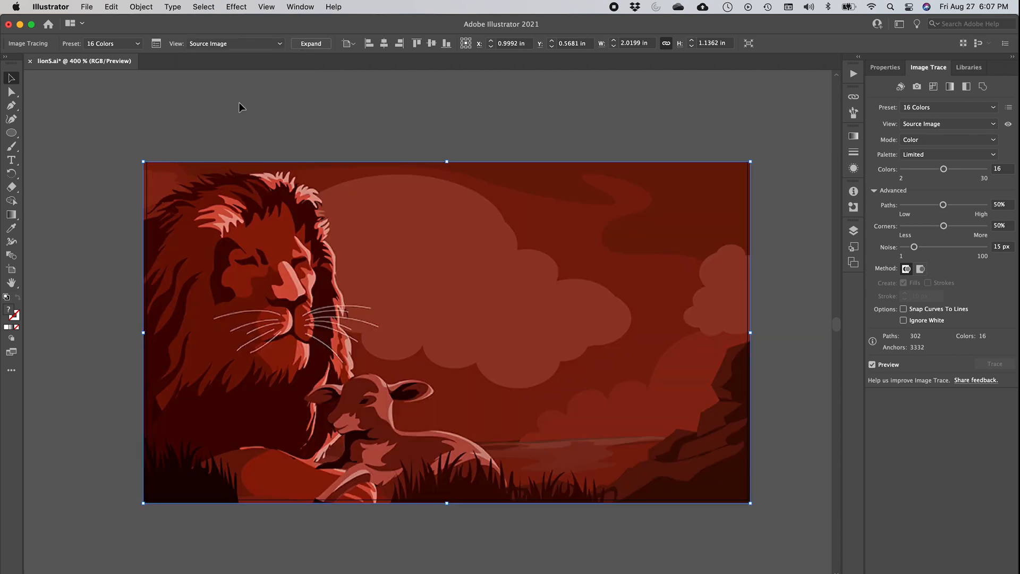
pyautogui.moveTo(274, 148)
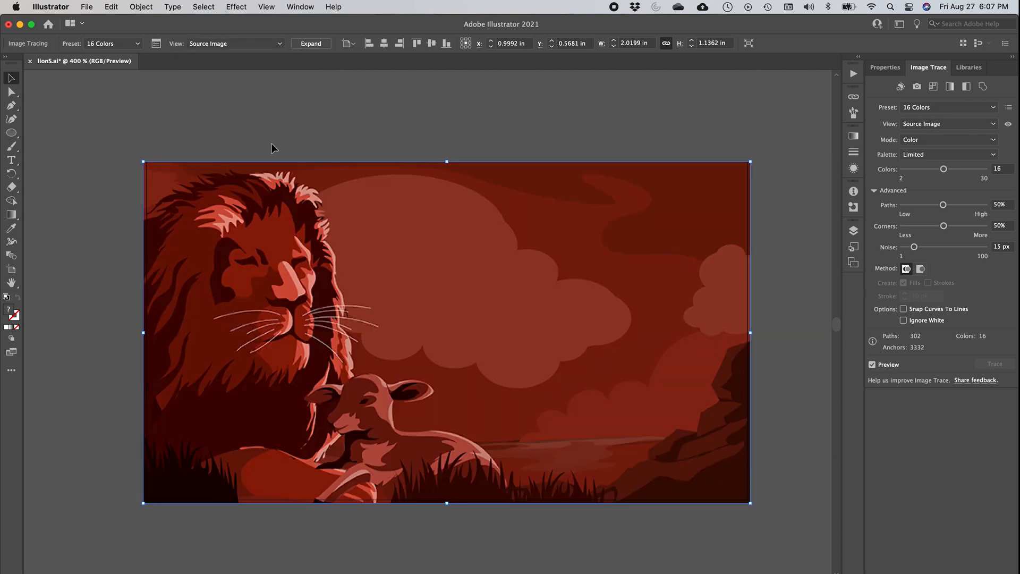
pyautogui.moveTo(221, 56)
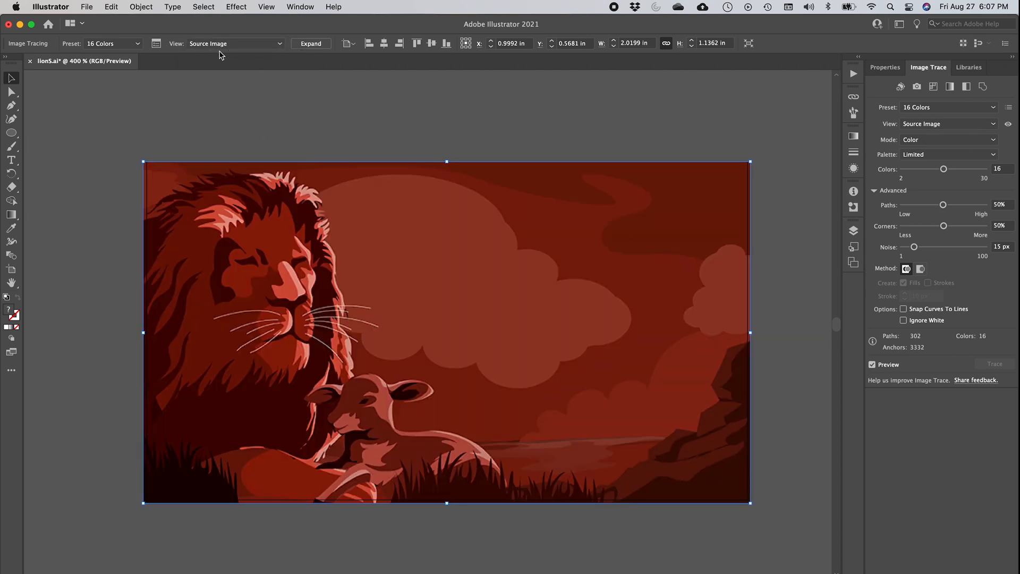
pyautogui.click(128, 43)
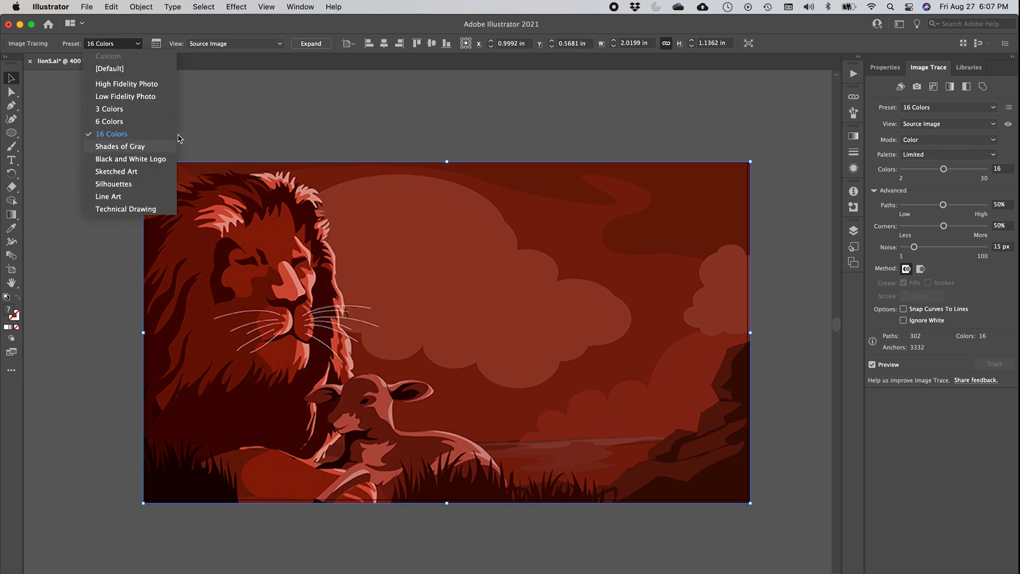
# Step: Retrace the image in Shades of Gray, then with High Fidelity Photo
pyautogui.click(120, 146)
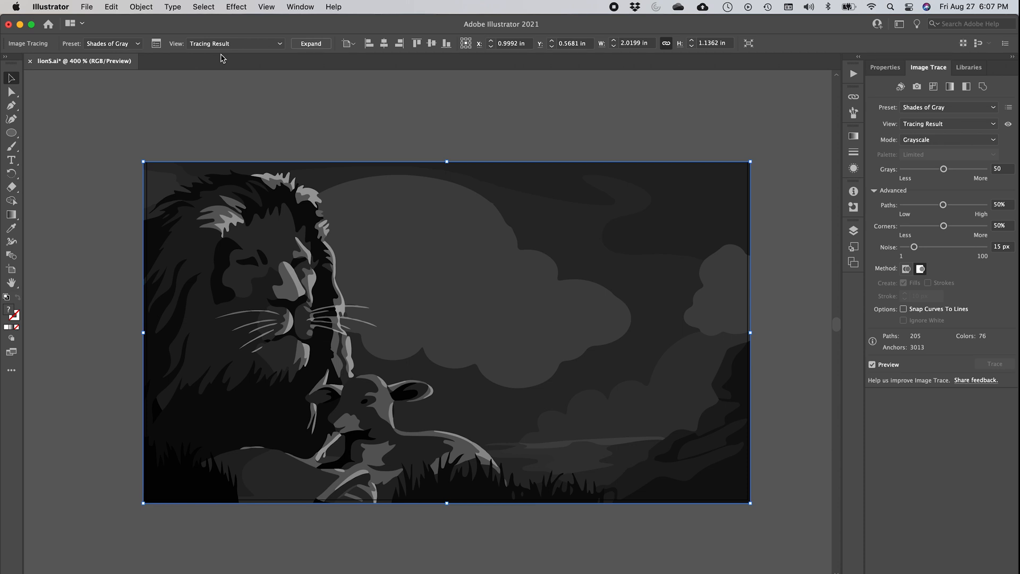
pyautogui.moveTo(171, 94)
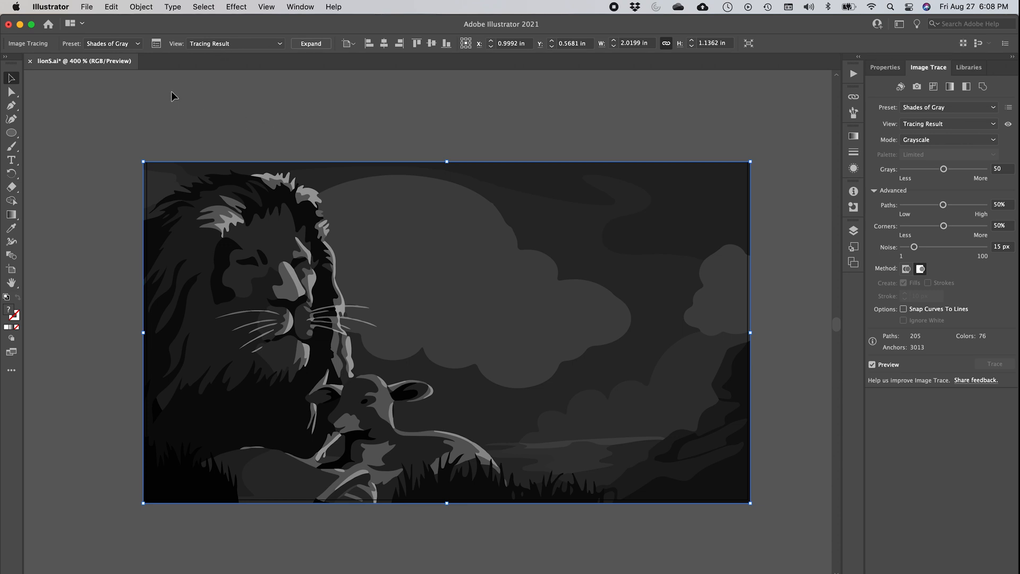
pyautogui.moveTo(145, 48)
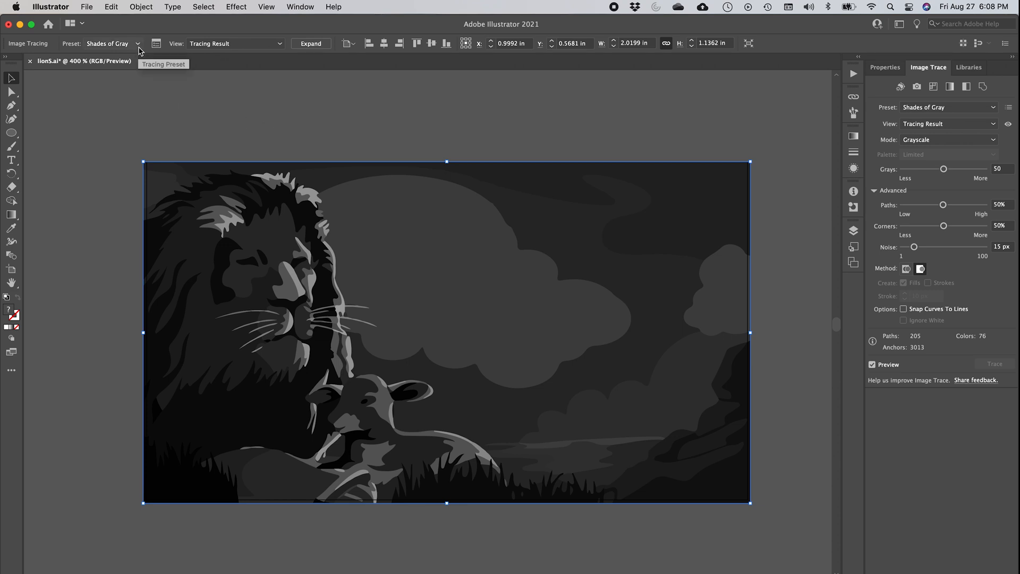
pyautogui.click(141, 44)
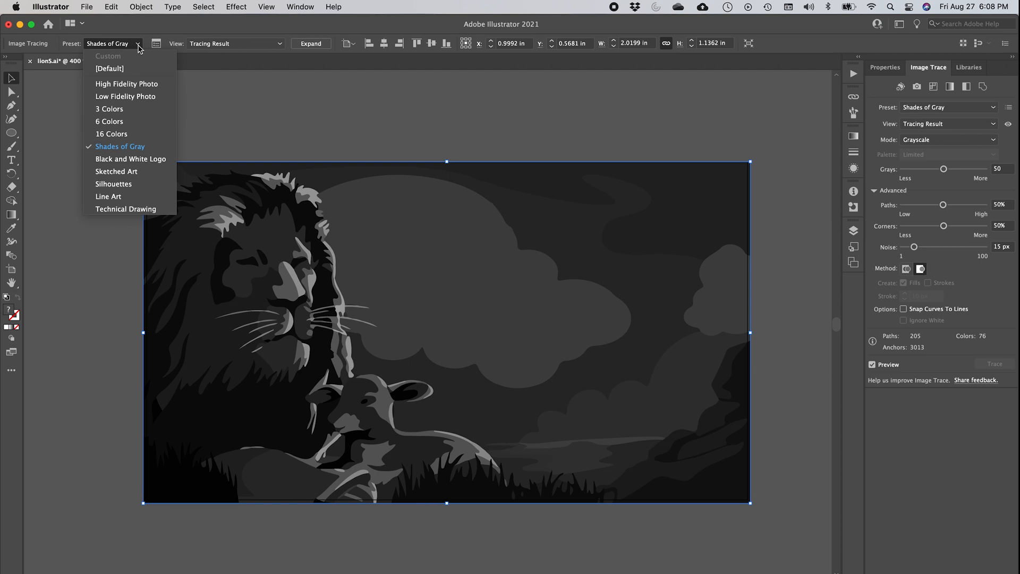
pyautogui.moveTo(137, 71)
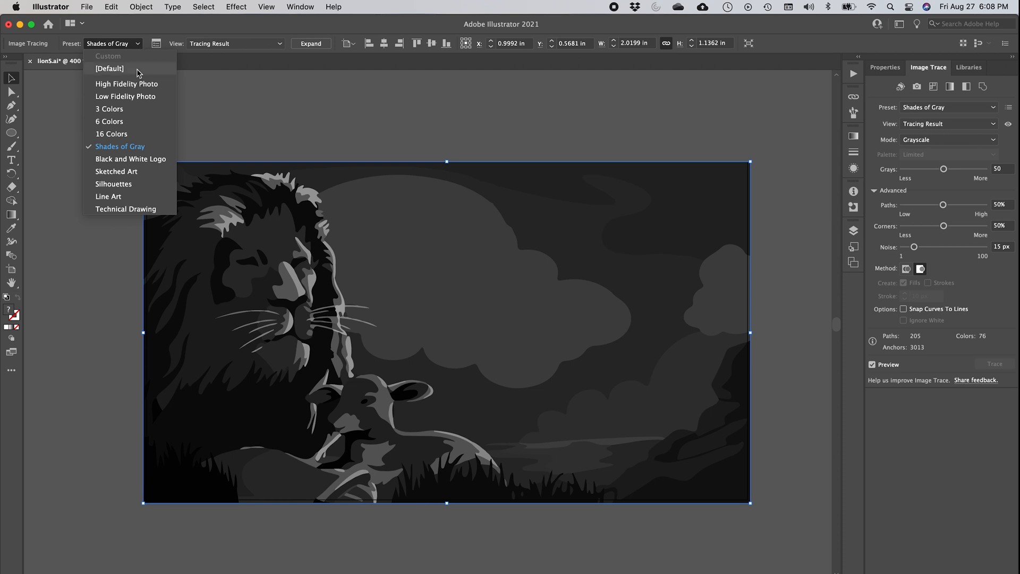
pyautogui.moveTo(147, 126)
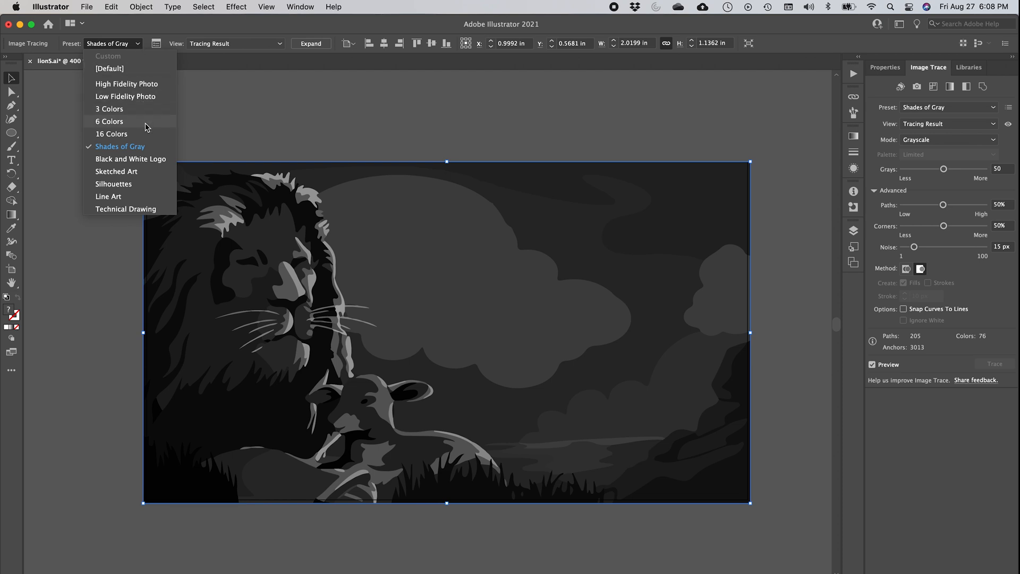
pyautogui.moveTo(205, 120)
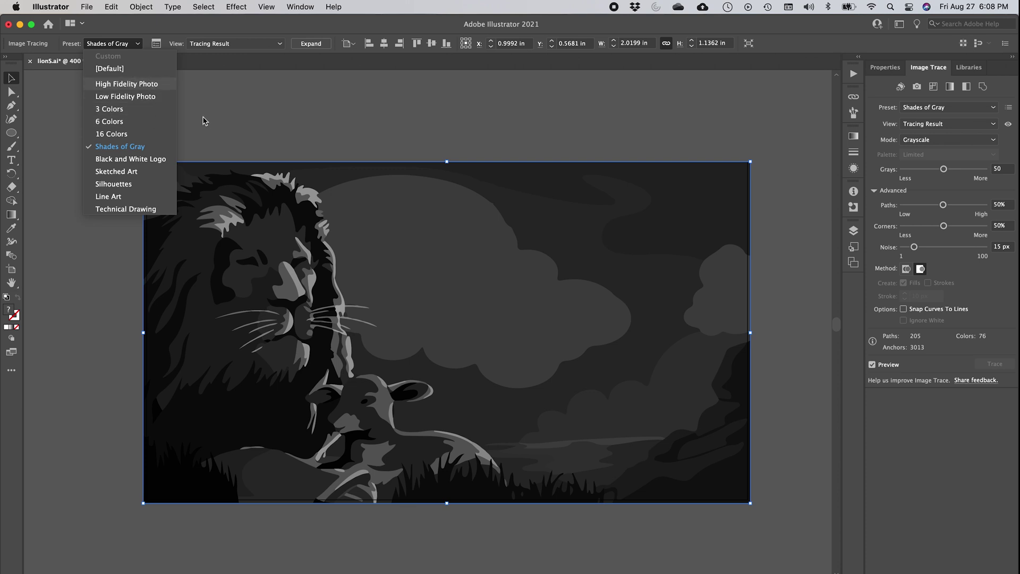
pyautogui.click(126, 84)
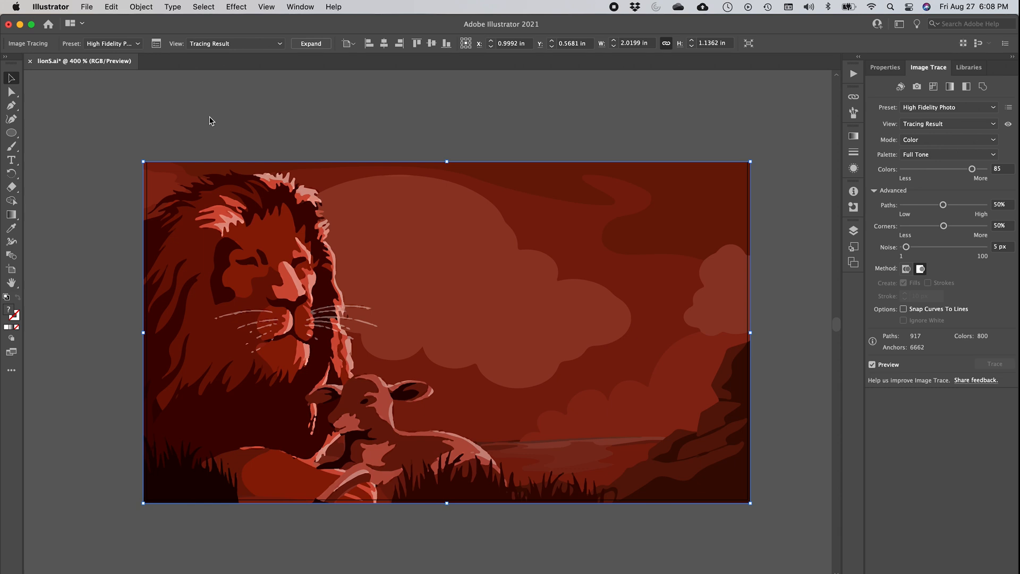
# Step: Cycle the trace preset through Low Fidelity Photo, 3 Colors, 6 Colors, ending on 16 Colors
pyautogui.click(111, 44)
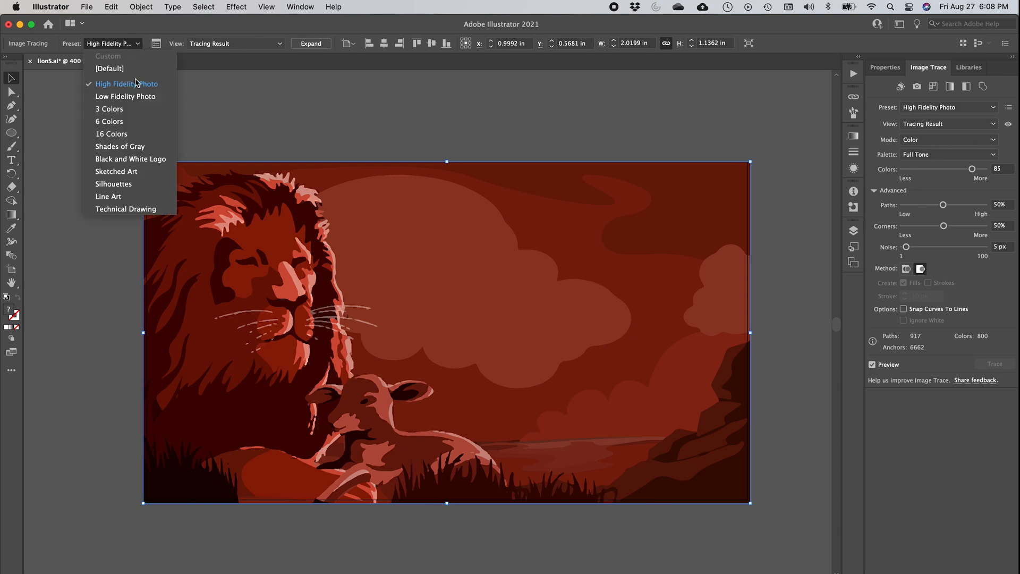
pyautogui.click(125, 96)
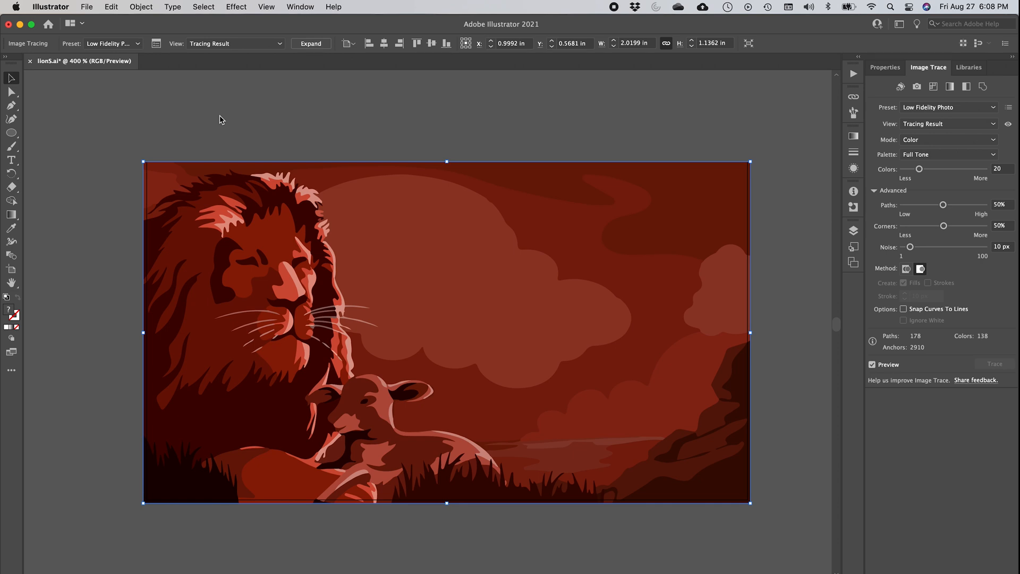
pyautogui.moveTo(226, 326)
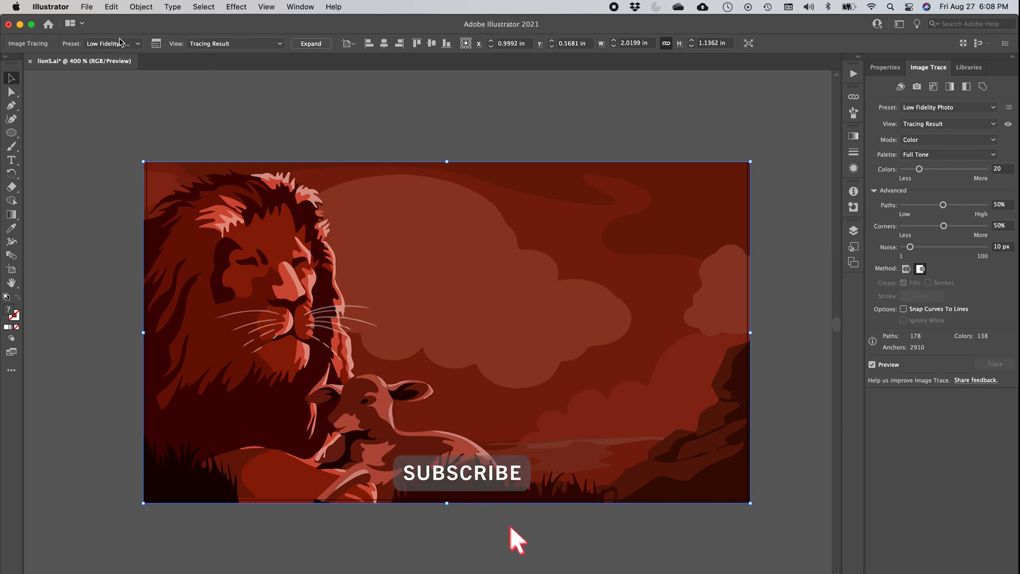
pyautogui.click(139, 44)
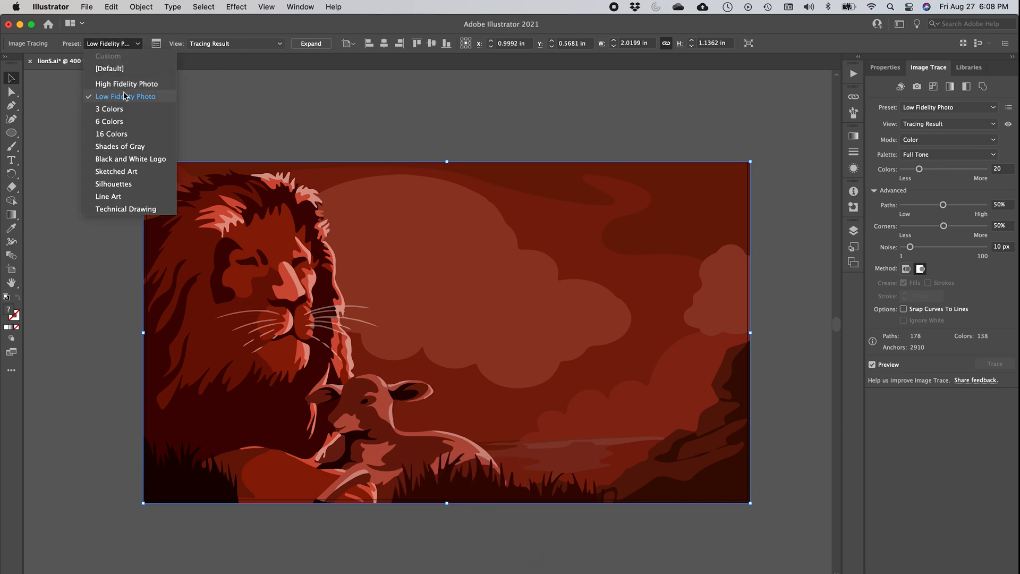
pyautogui.moveTo(202, 112)
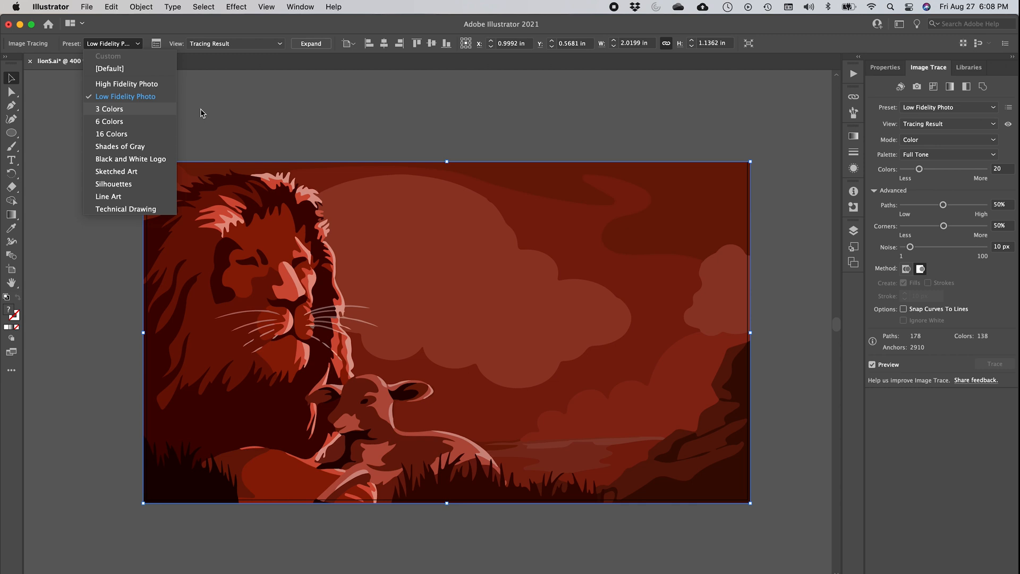
pyautogui.click(109, 109)
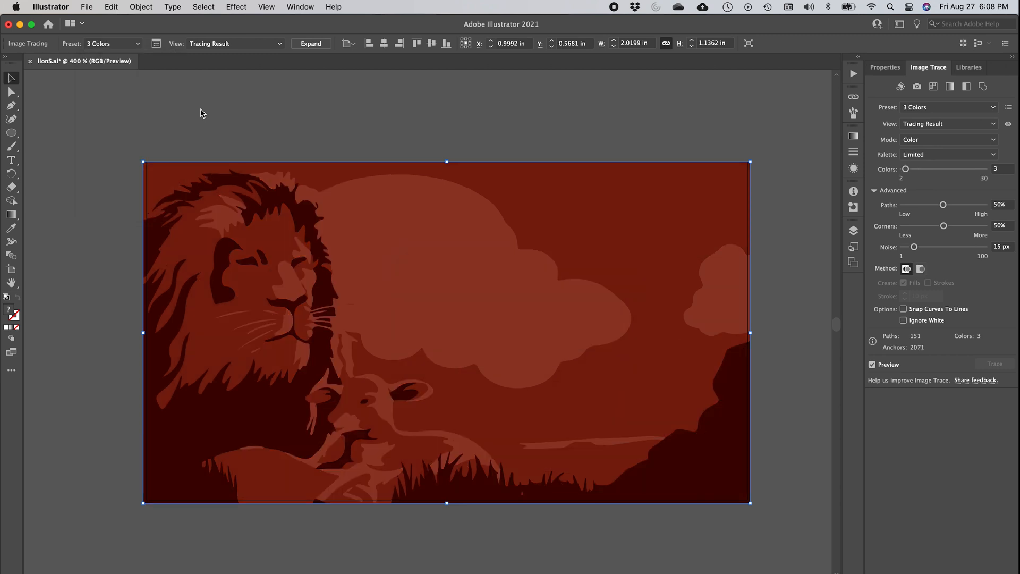
pyautogui.click(111, 44)
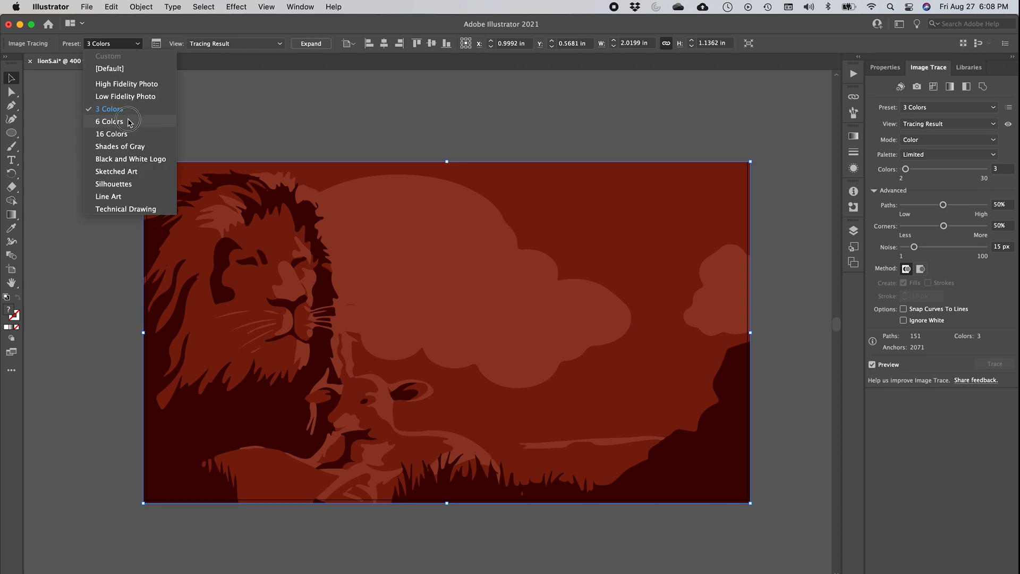
pyautogui.click(109, 121)
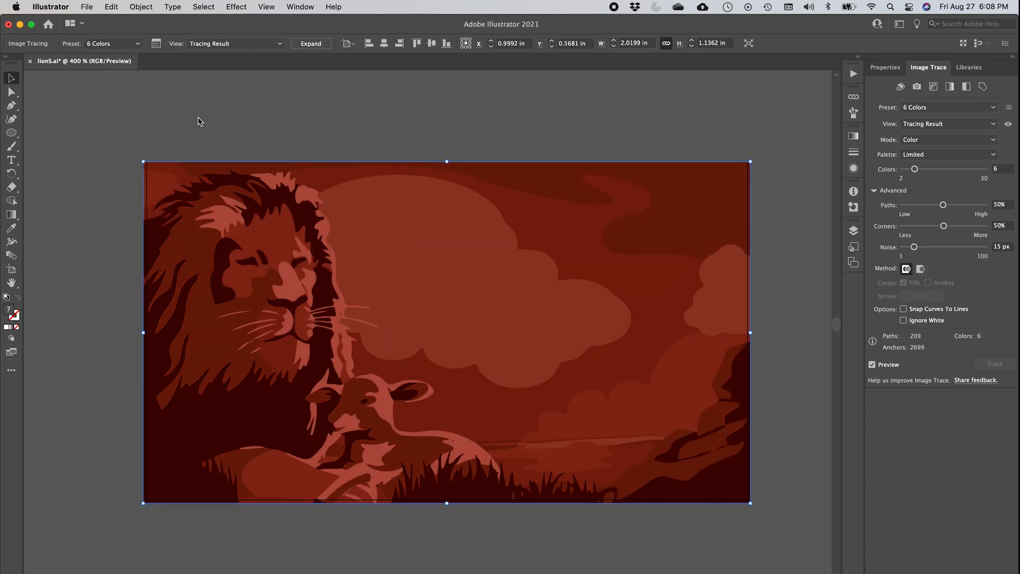
pyautogui.click(133, 44)
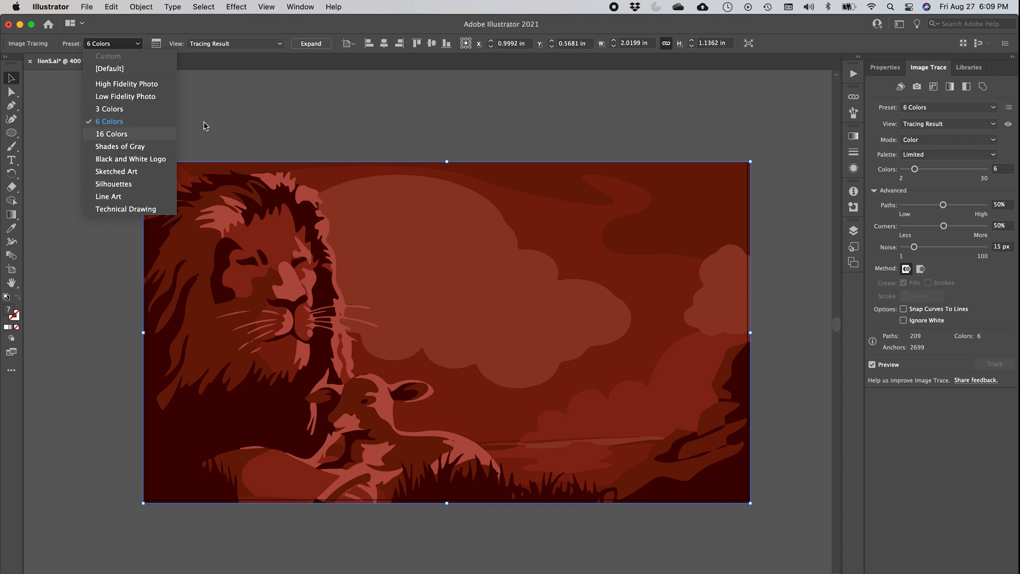
pyautogui.click(112, 134)
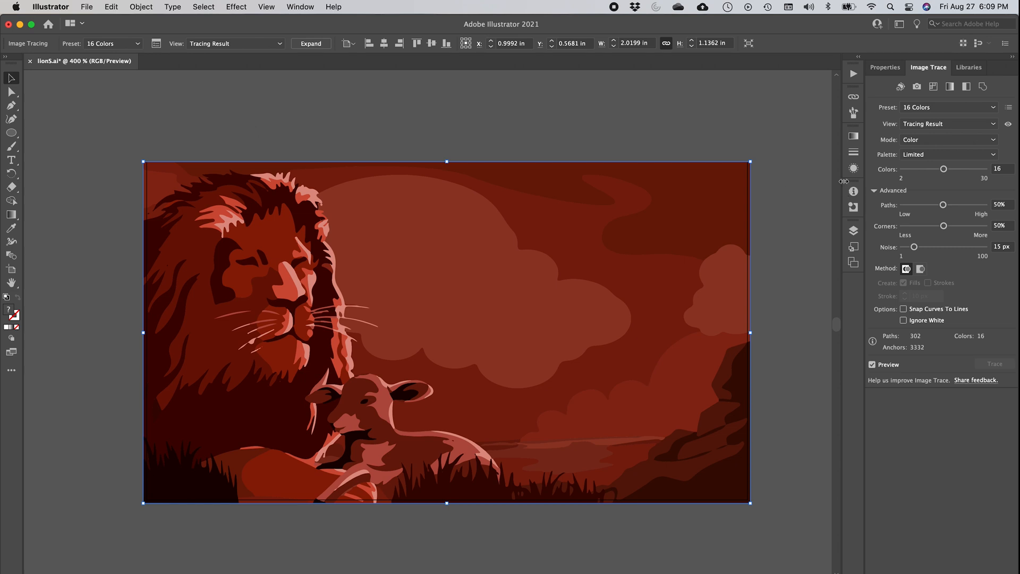
pyautogui.moveTo(964, 102)
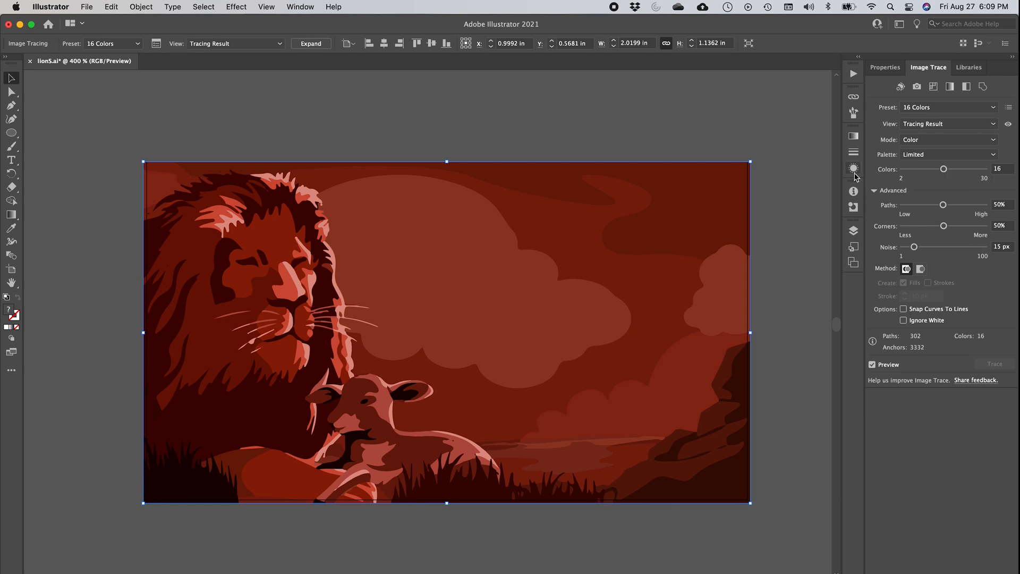
pyautogui.moveTo(994, 113)
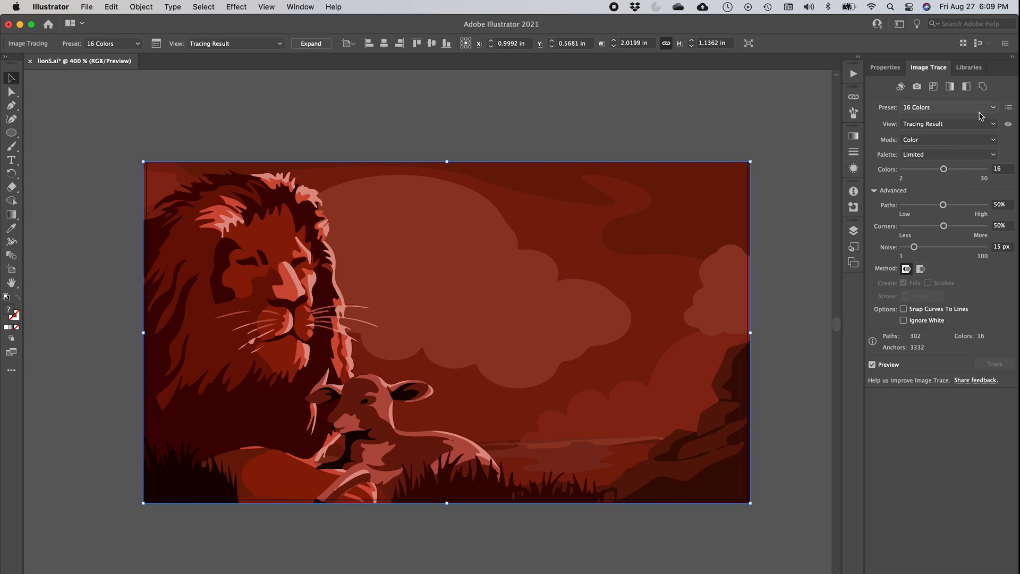
pyautogui.moveTo(944, 154)
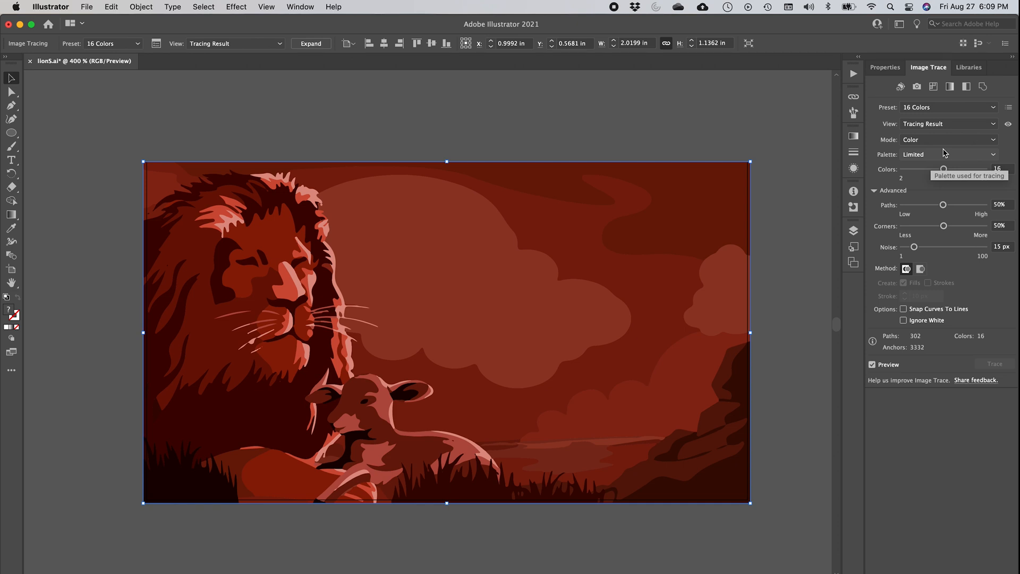
pyautogui.moveTo(945, 153)
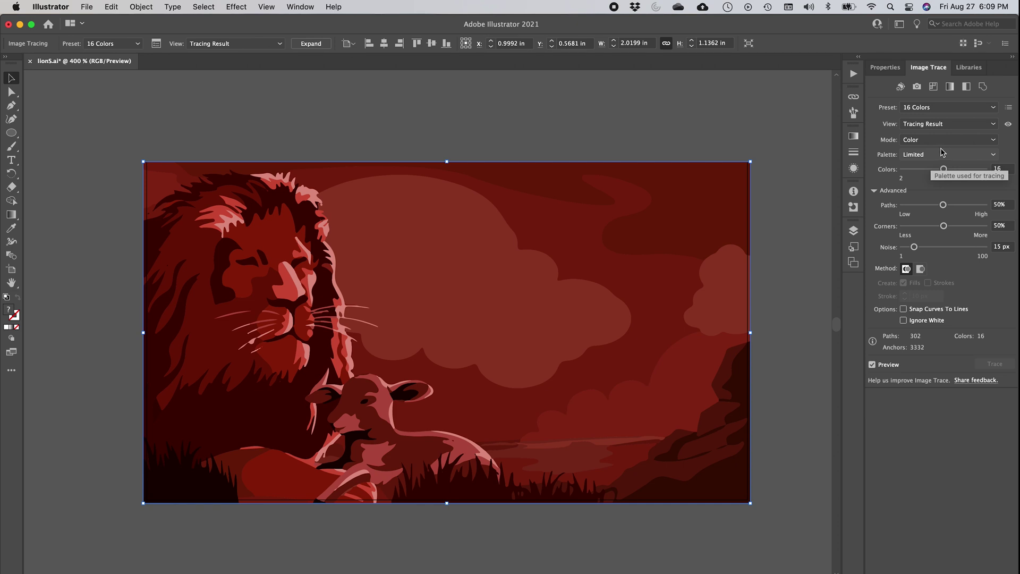
pyautogui.moveTo(911, 101)
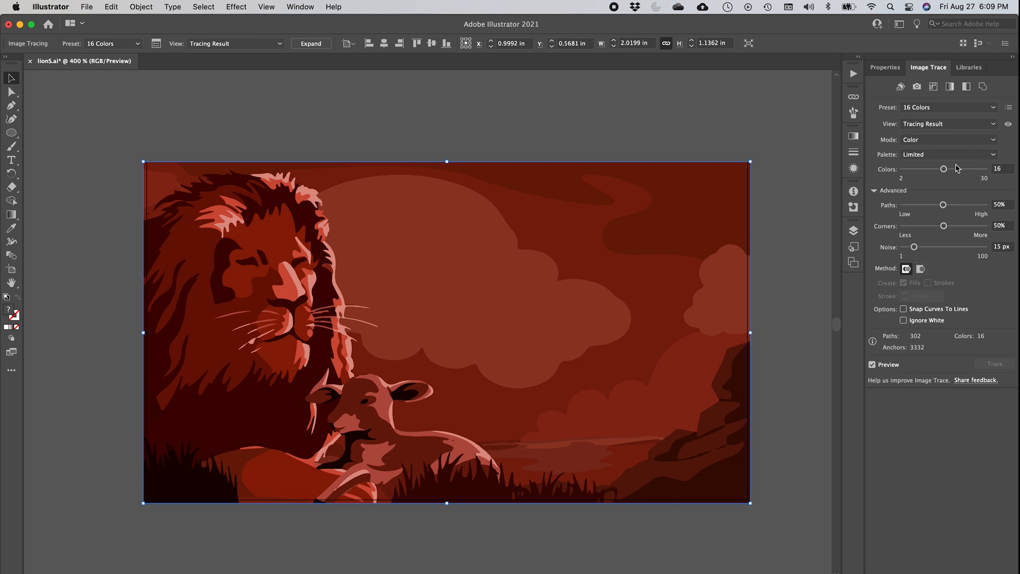
pyautogui.moveTo(940, 186)
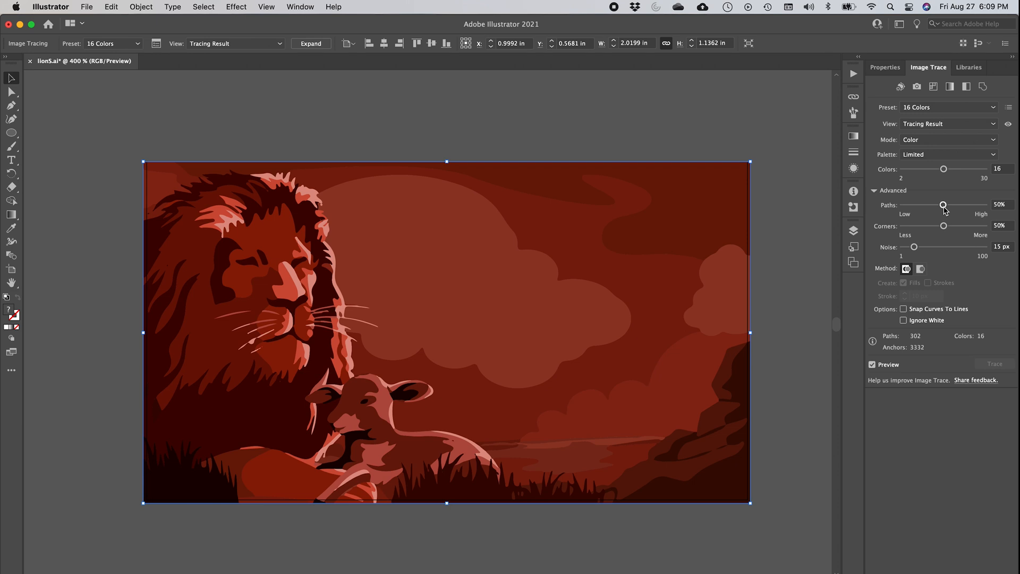
pyautogui.moveTo(943, 207)
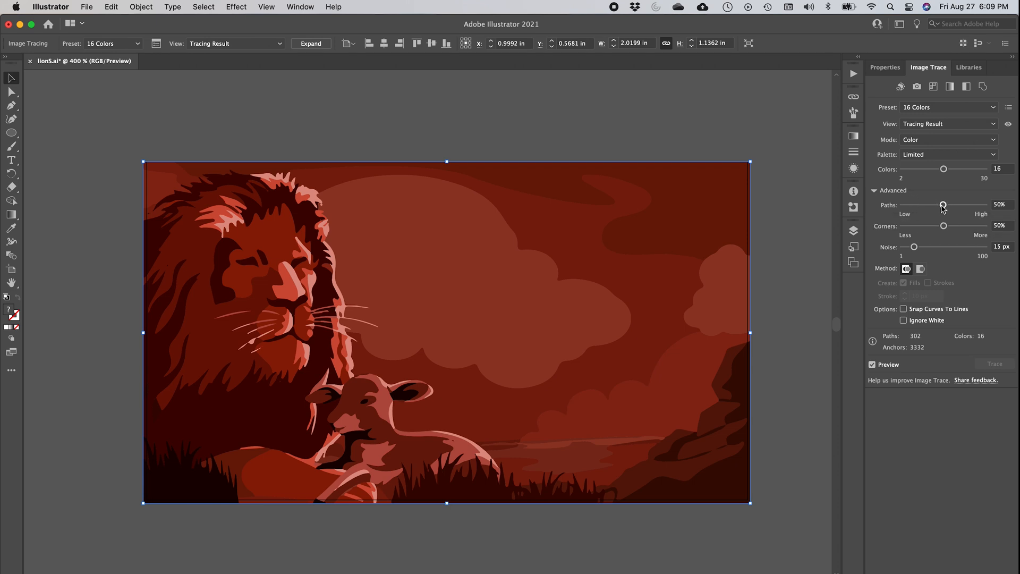
# Step: Test the Paths slider and set View to Outlines with Source Image
pyautogui.moveTo(944, 206); pyautogui.dragTo(981, 206)
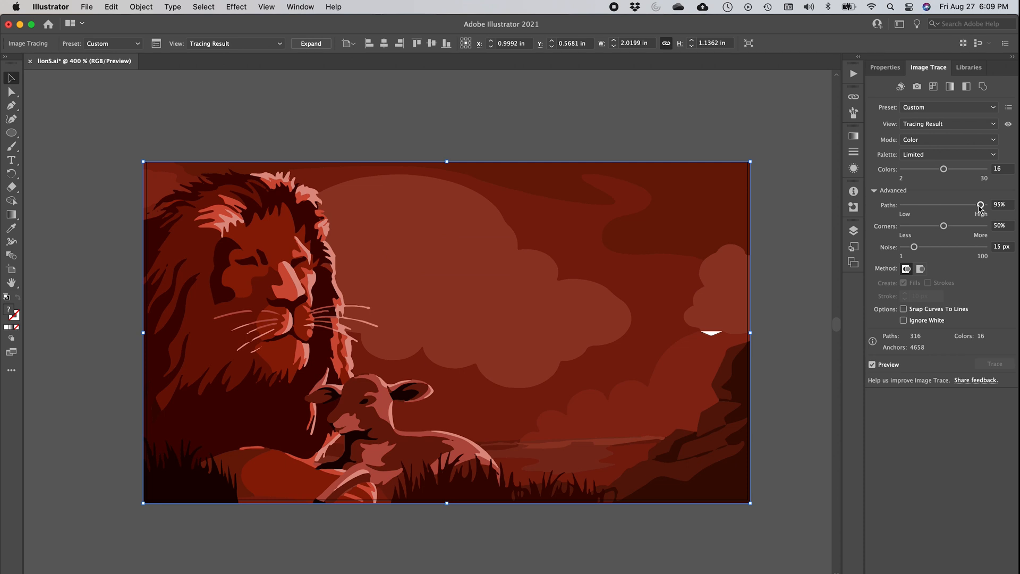
pyautogui.moveTo(980, 204); pyautogui.dragTo(901, 204)
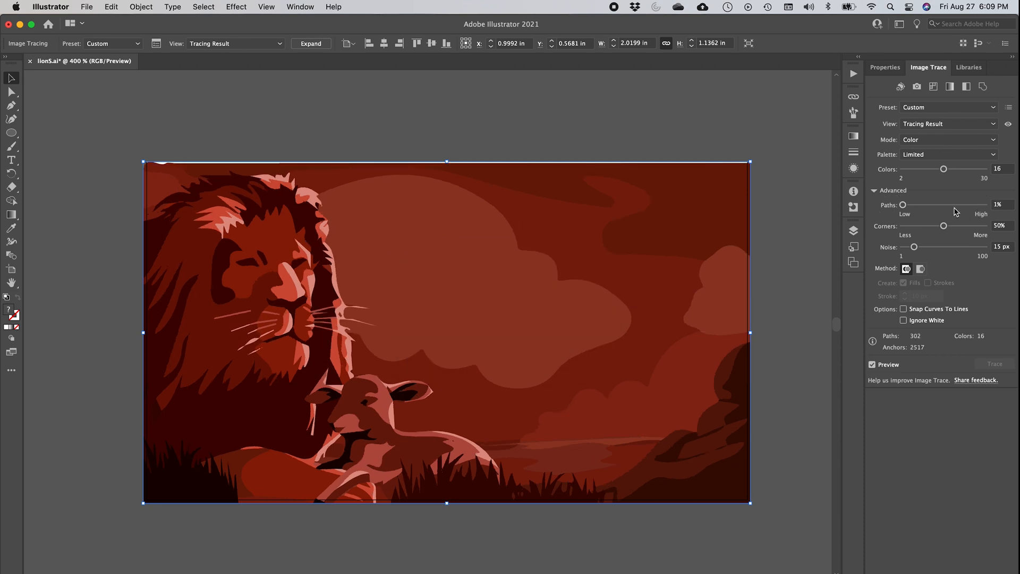
pyautogui.moveTo(903, 205)
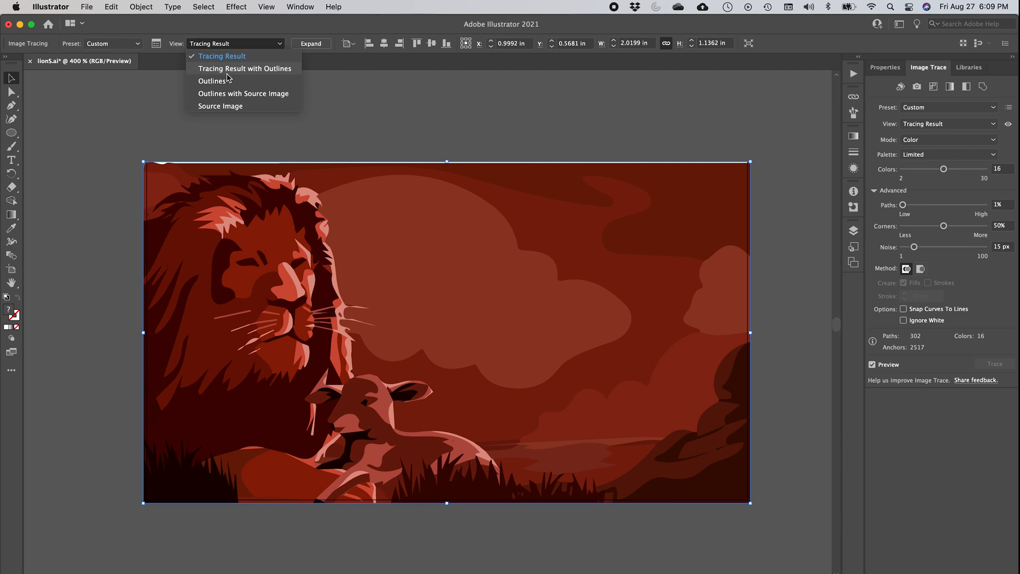
pyautogui.click(212, 80)
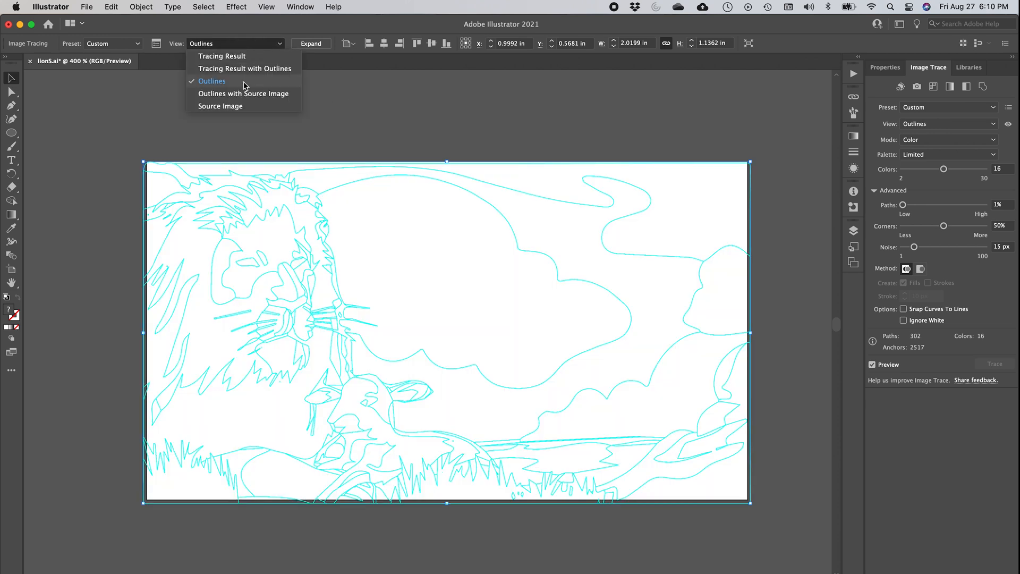
pyautogui.click(244, 93)
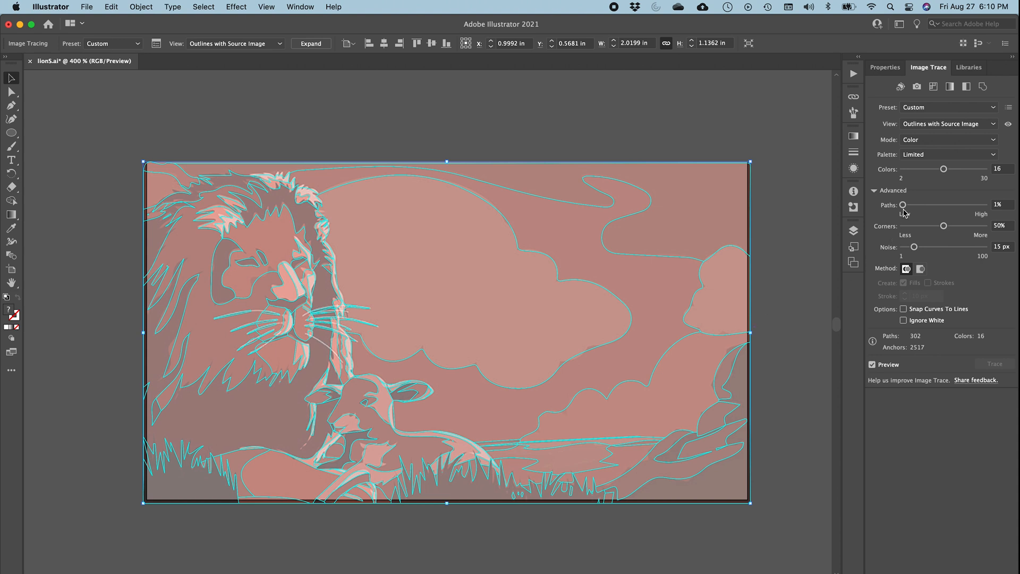
# Step: Set Paths and Corners to 100% and Noise to 1 px
pyautogui.moveTo(902, 204); pyautogui.dragTo(983, 204)
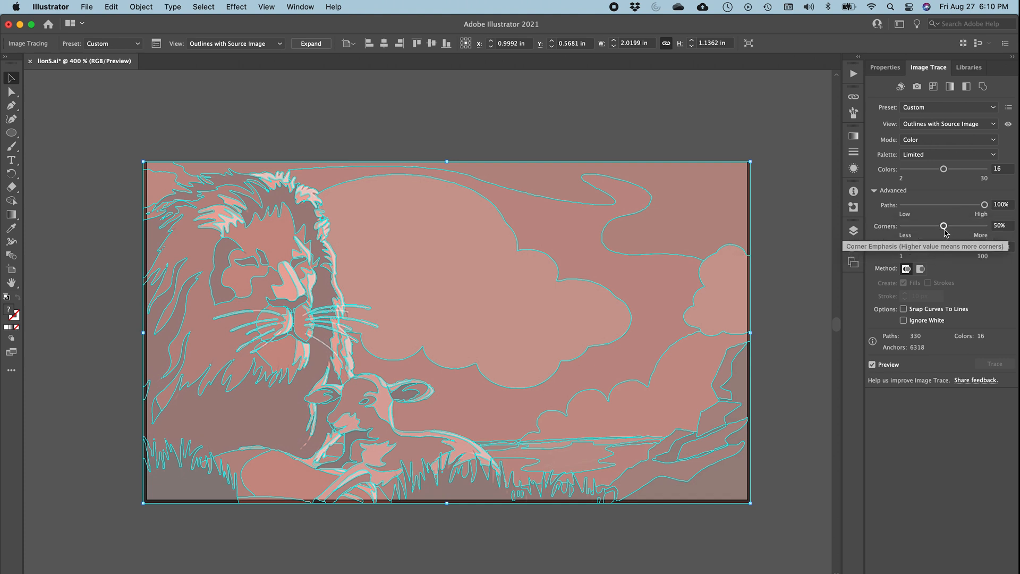
pyautogui.moveTo(944, 226); pyautogui.dragTo(903, 226)
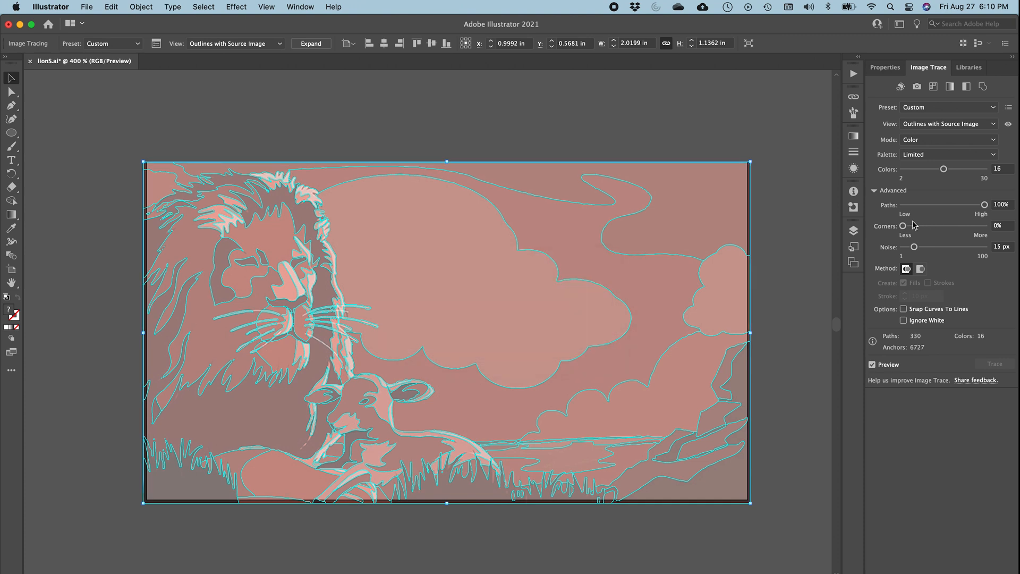
pyautogui.moveTo(902, 225); pyautogui.dragTo(986, 225)
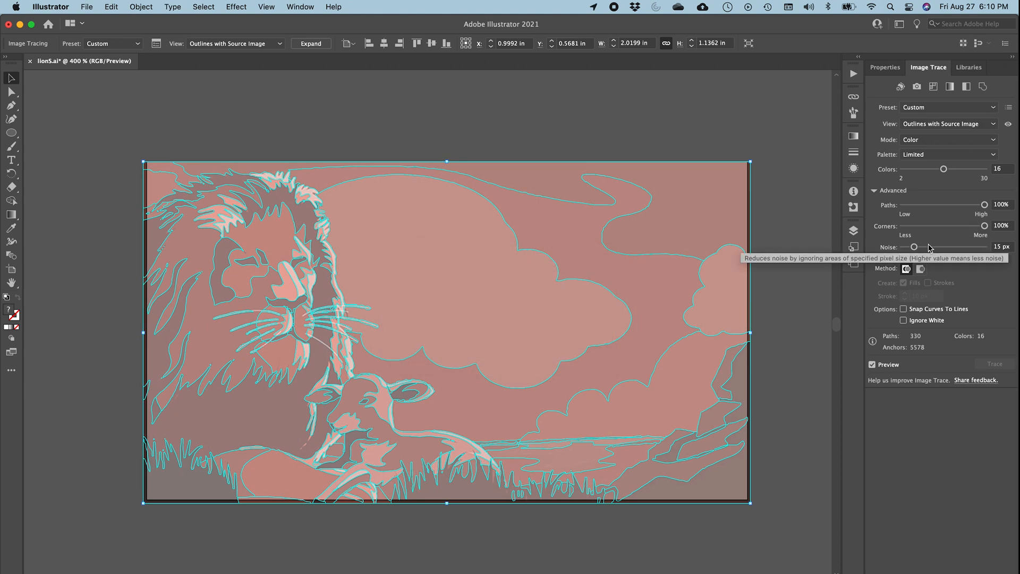
pyautogui.moveTo(914, 247); pyautogui.dragTo(992, 246)
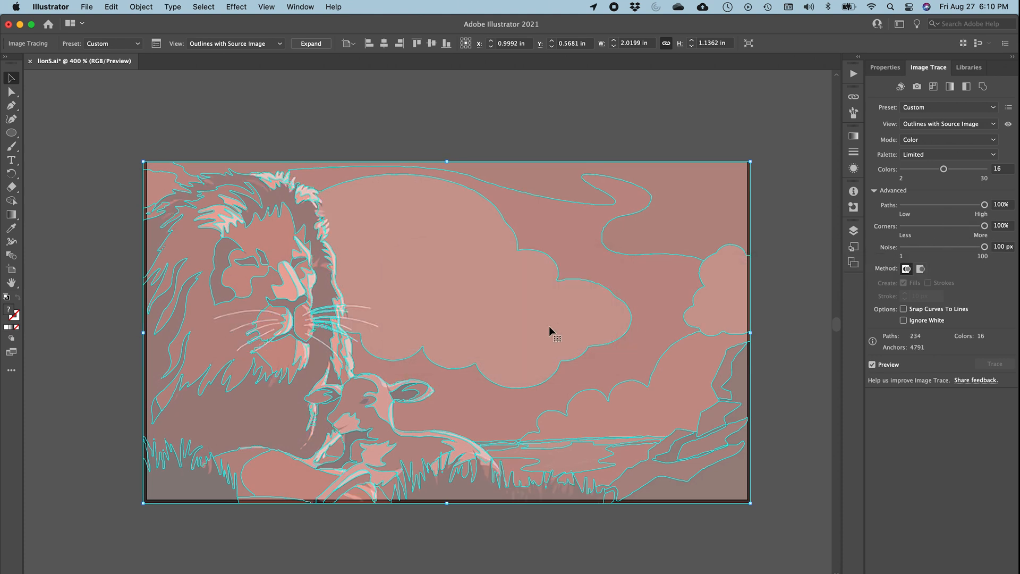
pyautogui.moveTo(640, 379)
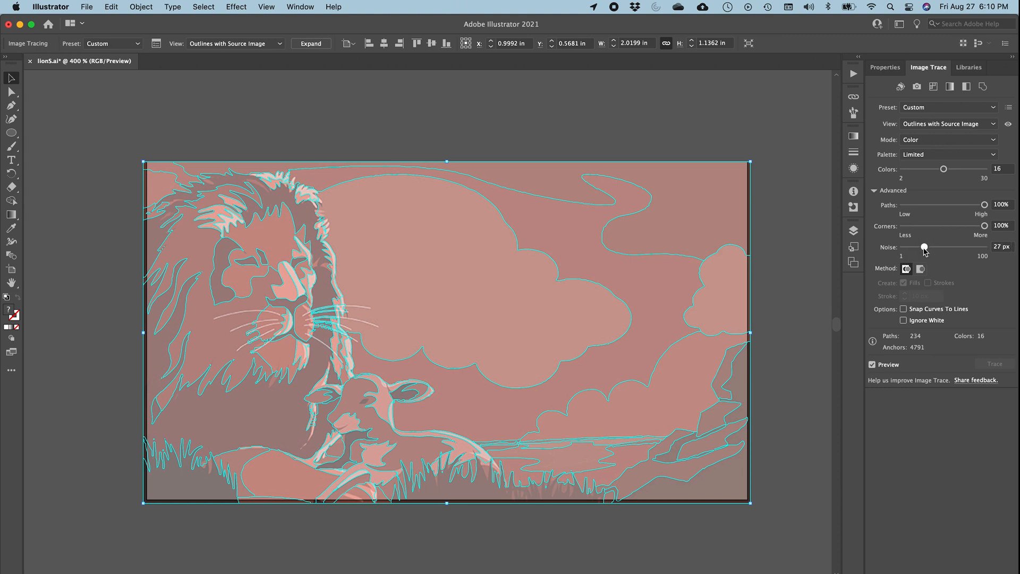
pyautogui.moveTo(924, 247); pyautogui.dragTo(902, 247)
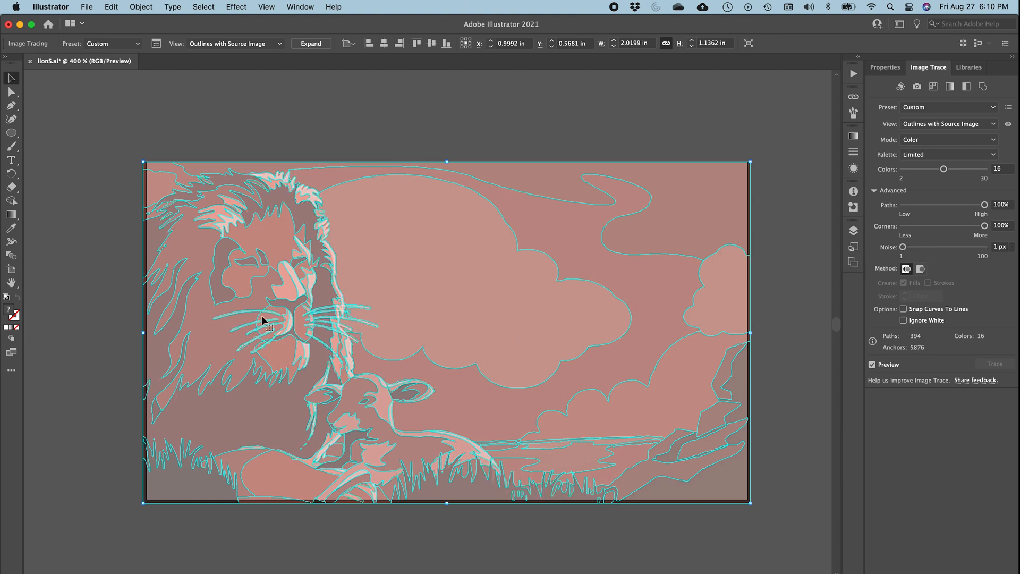
pyautogui.moveTo(380, 400)
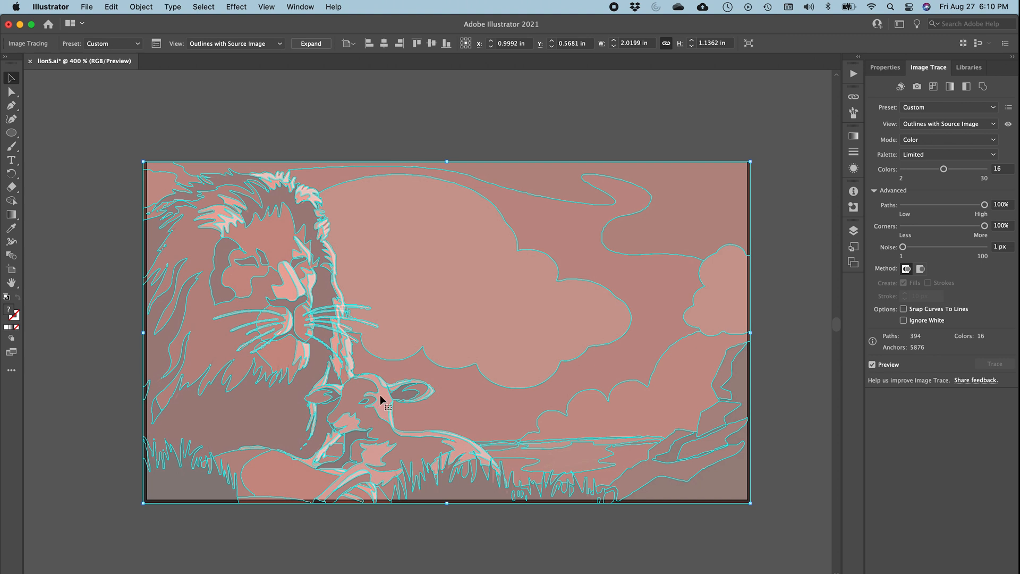
pyautogui.moveTo(513, 270)
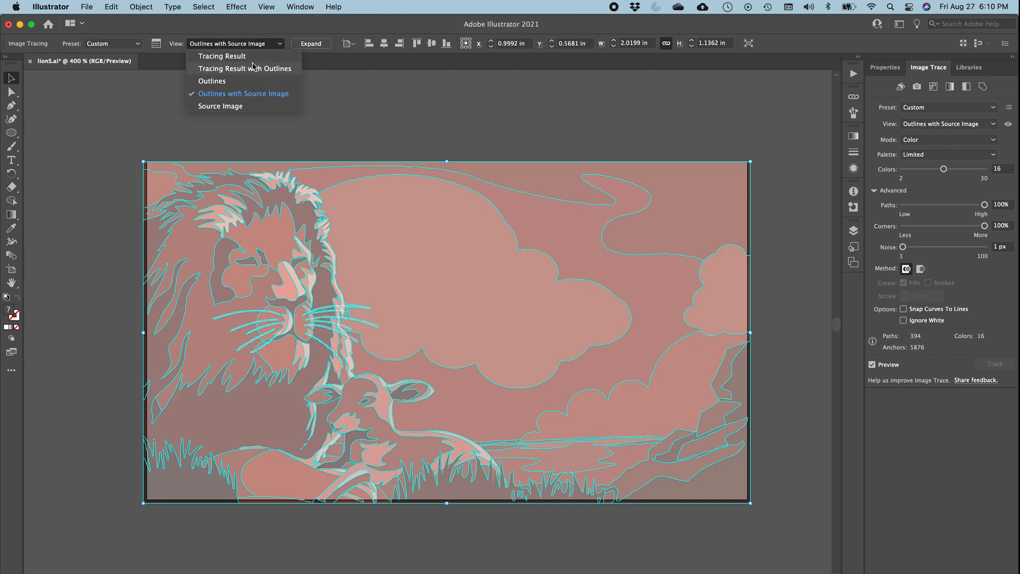
# Step: Switch View to Tracing Result and return Corners to full after testing it
pyautogui.click(245, 68)
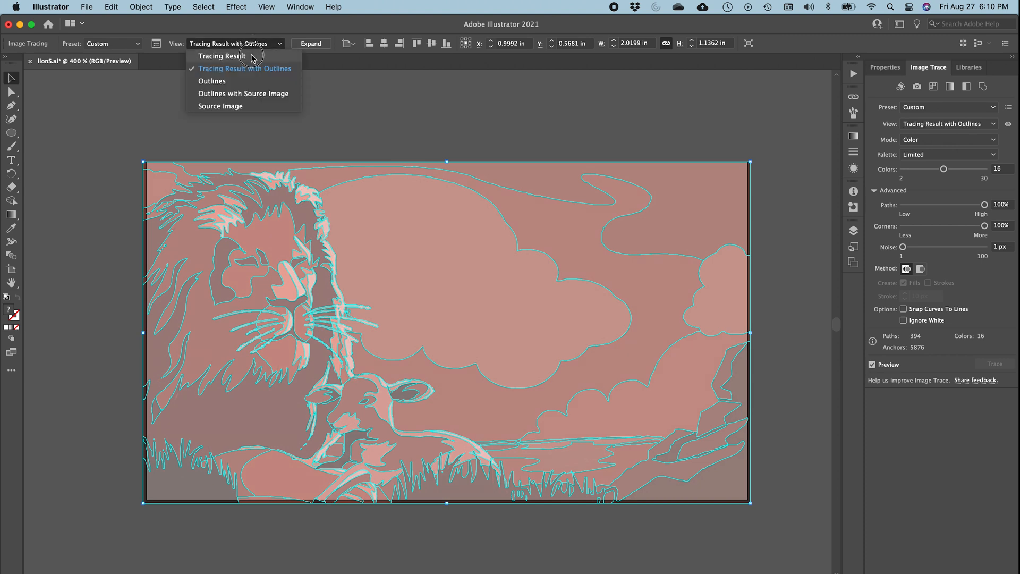
pyautogui.click(220, 56)
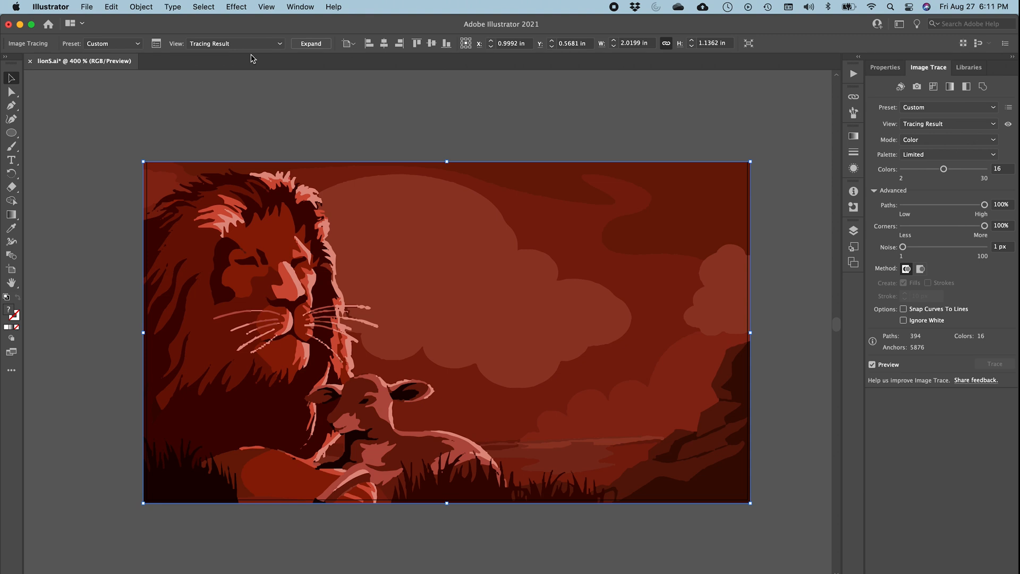
pyautogui.moveTo(914, 217)
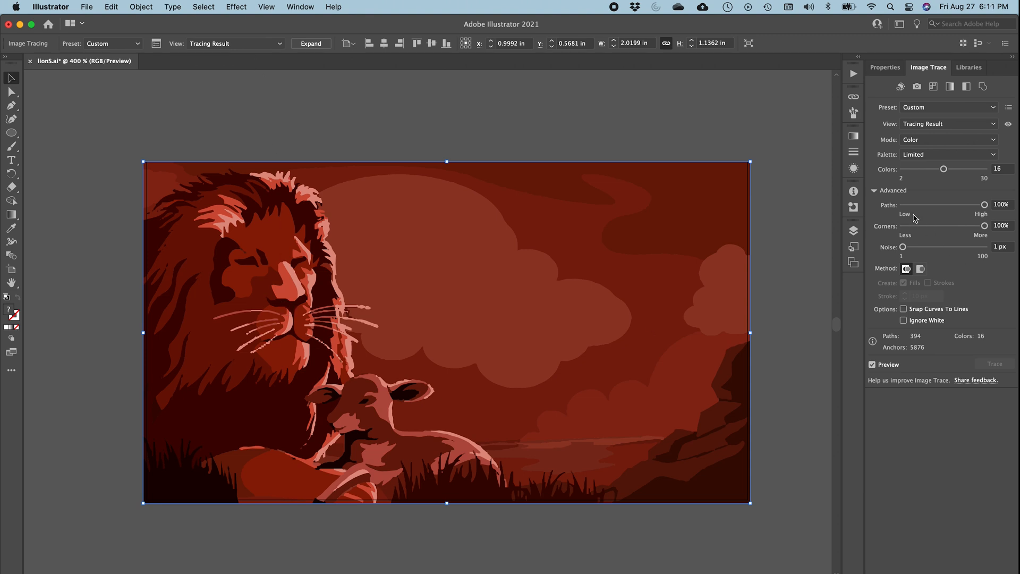
pyautogui.moveTo(985, 225); pyautogui.dragTo(939, 226)
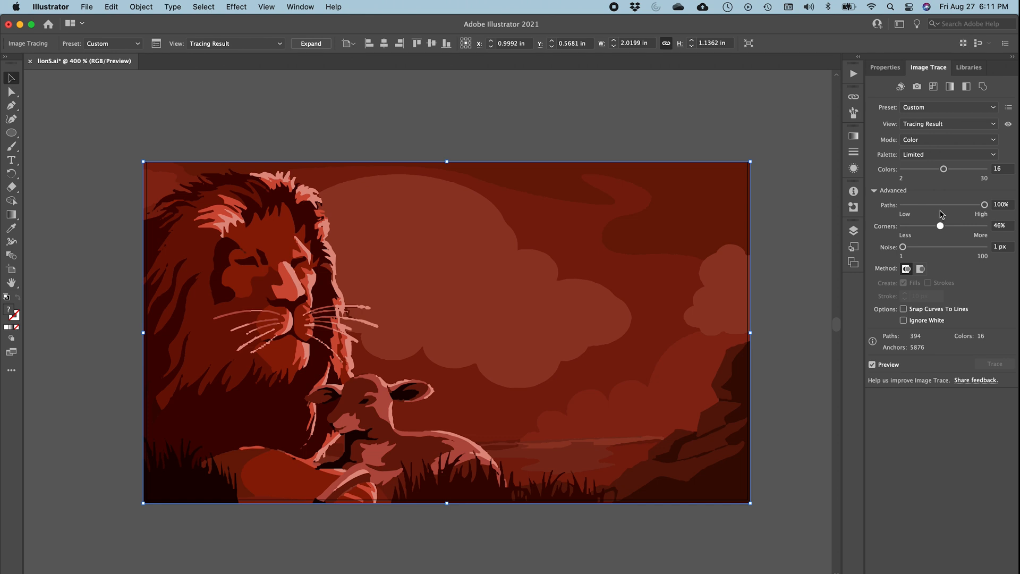
pyautogui.moveTo(958, 225); pyautogui.dragTo(985, 226)
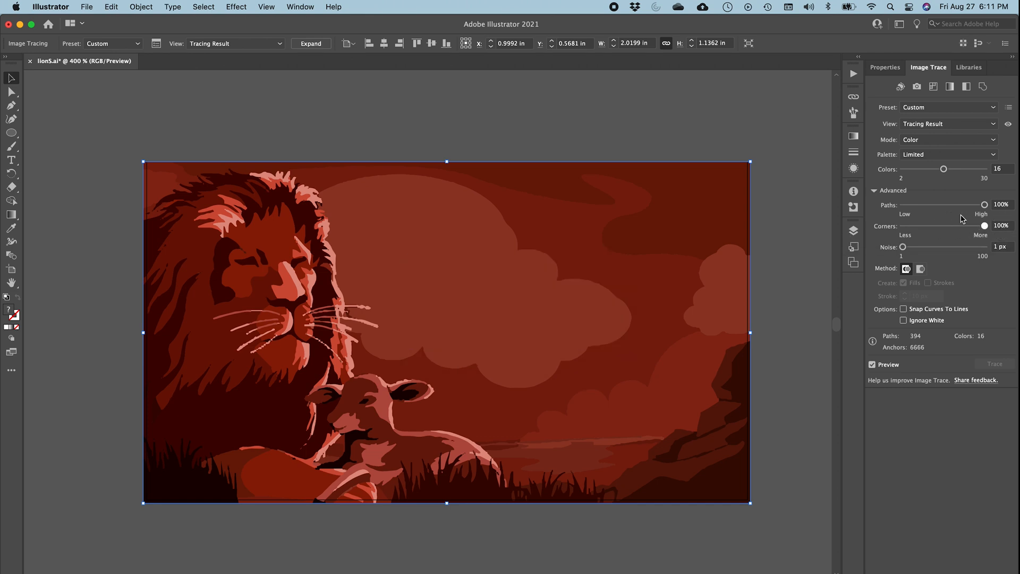
# Step: Loosen the Paths slider, settling at about 63%
pyautogui.moveTo(985, 204); pyautogui.dragTo(944, 206)
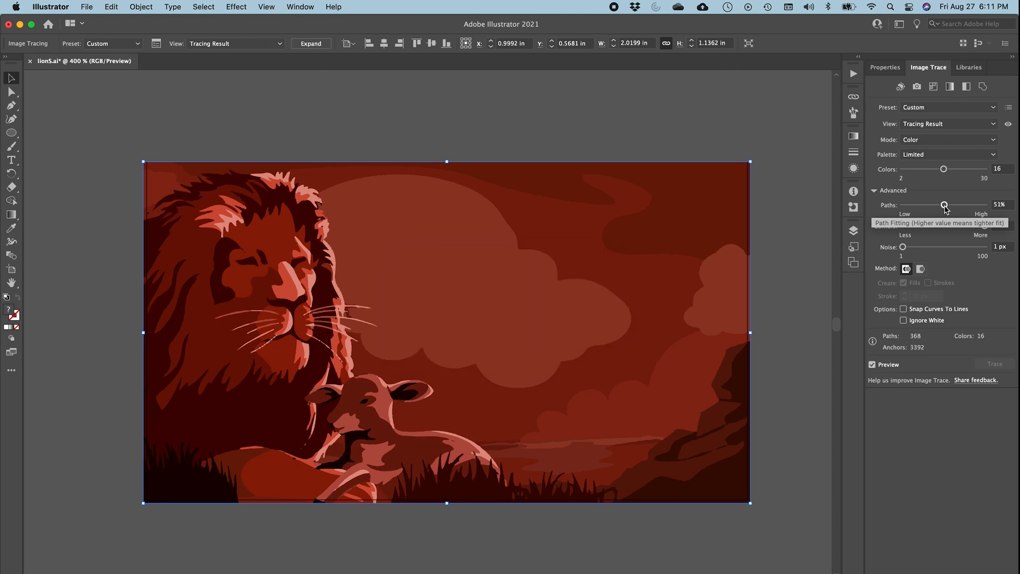
pyautogui.moveTo(945, 205); pyautogui.dragTo(917, 206)
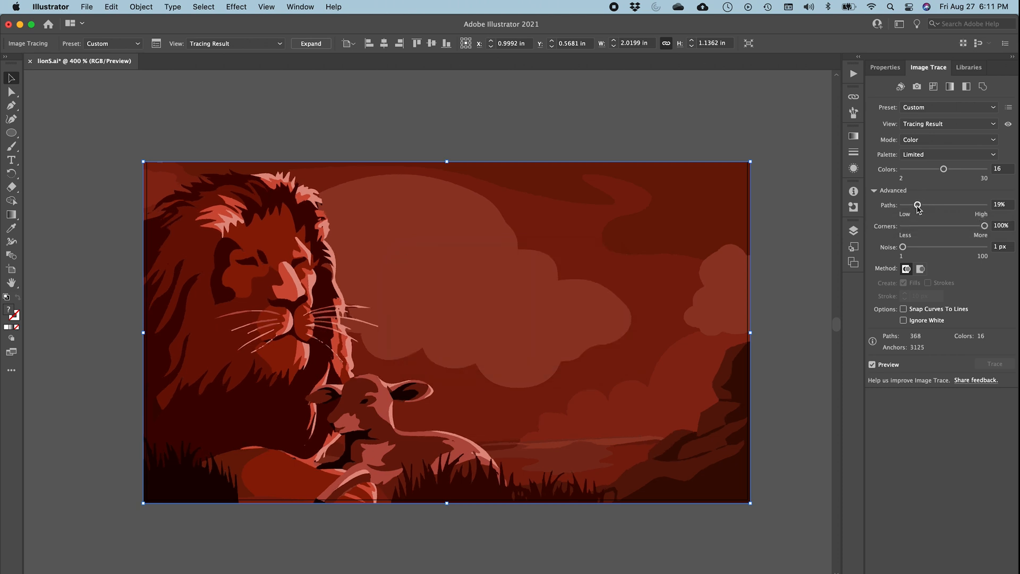
pyautogui.moveTo(917, 204); pyautogui.dragTo(901, 204)
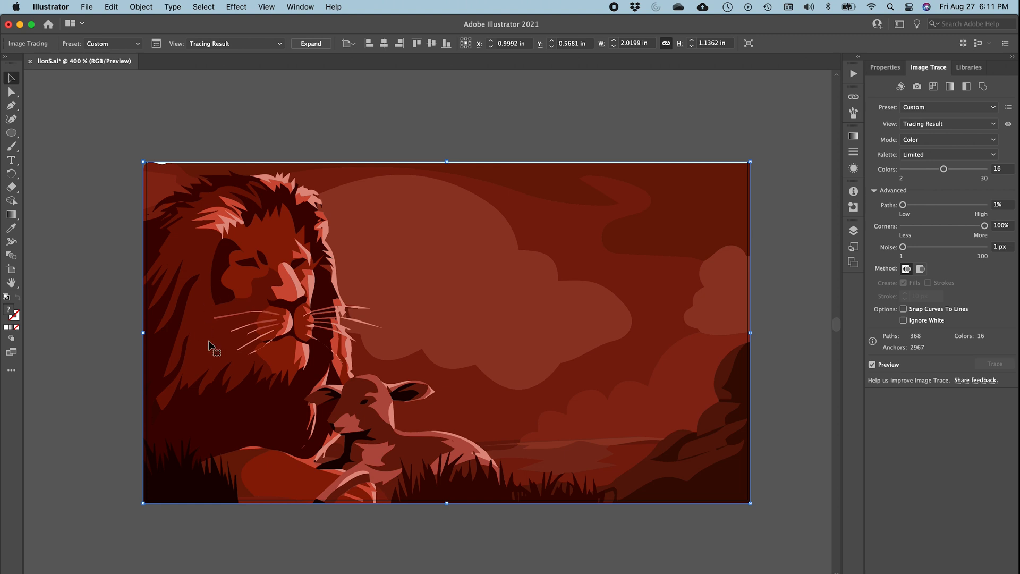
pyautogui.moveTo(939, 211)
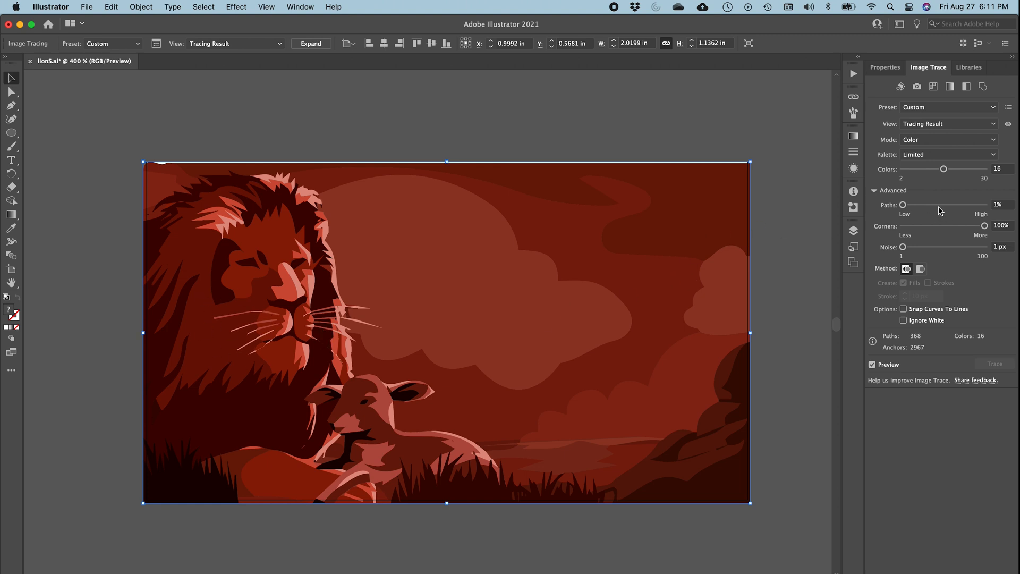
pyautogui.moveTo(902, 205); pyautogui.dragTo(939, 205)
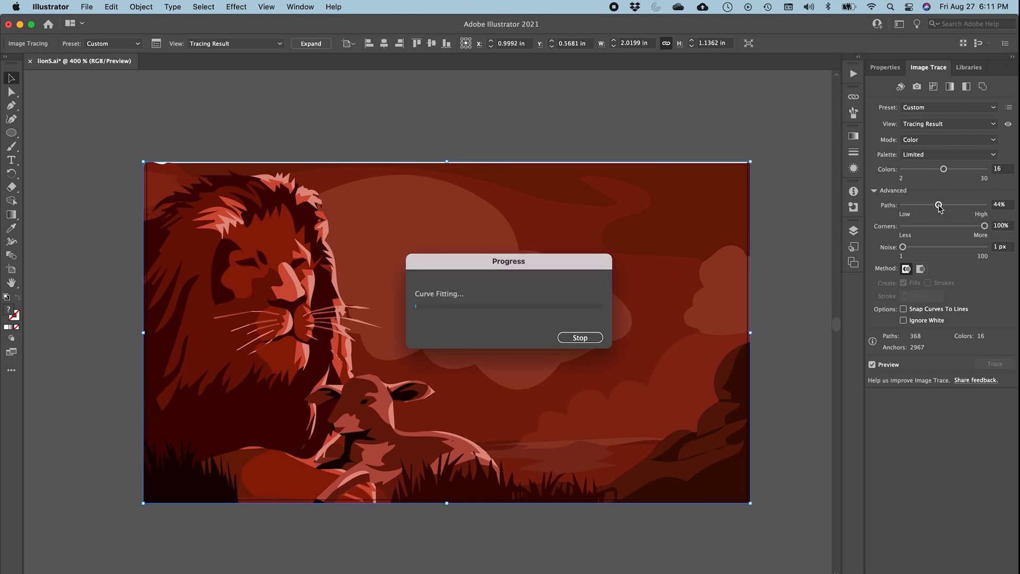
pyautogui.moveTo(939, 204); pyautogui.dragTo(954, 204)
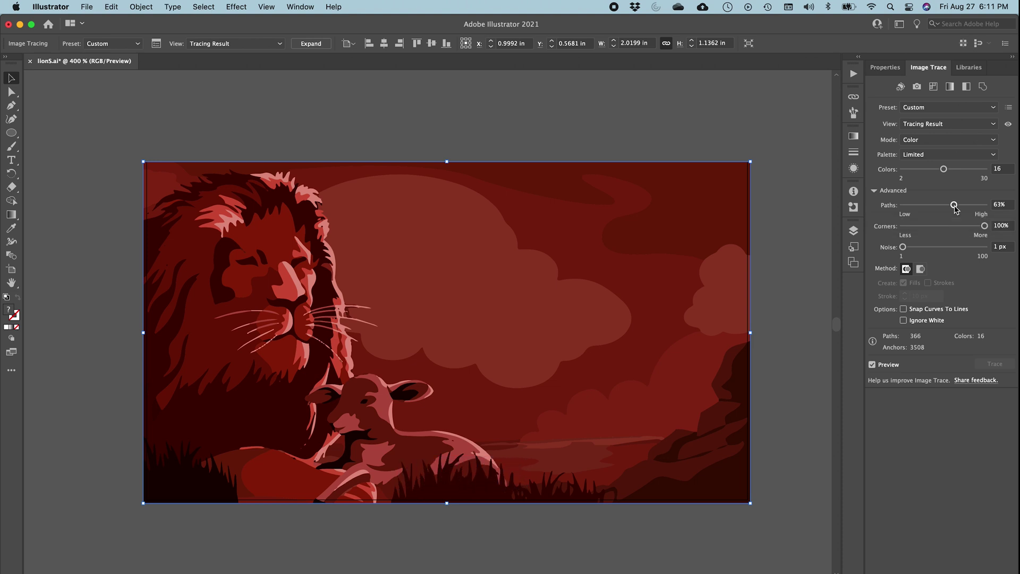
pyautogui.moveTo(315, 47)
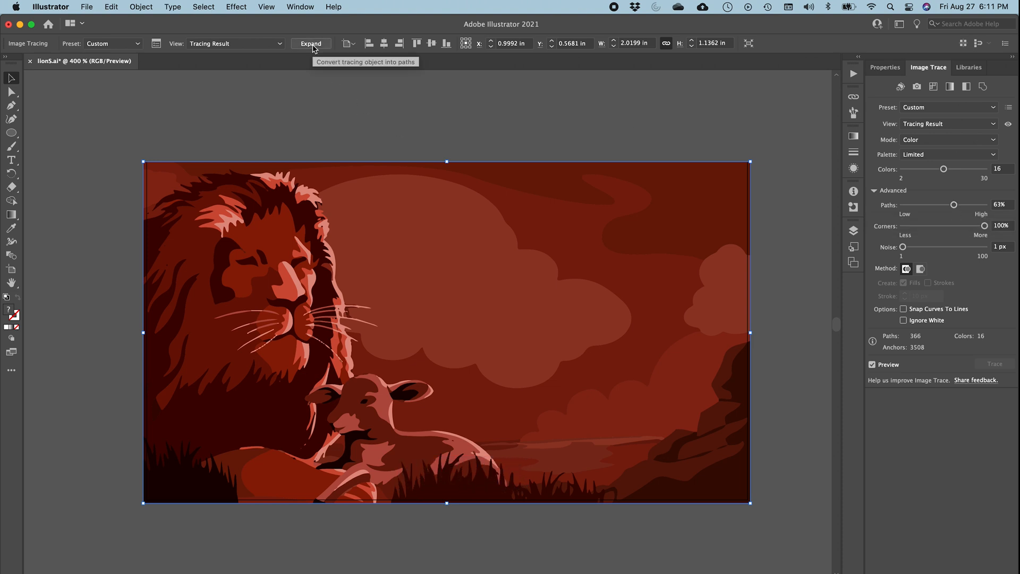
# Step: Expand the 16-colour tracing object into editable vector paths
pyautogui.click(310, 44)
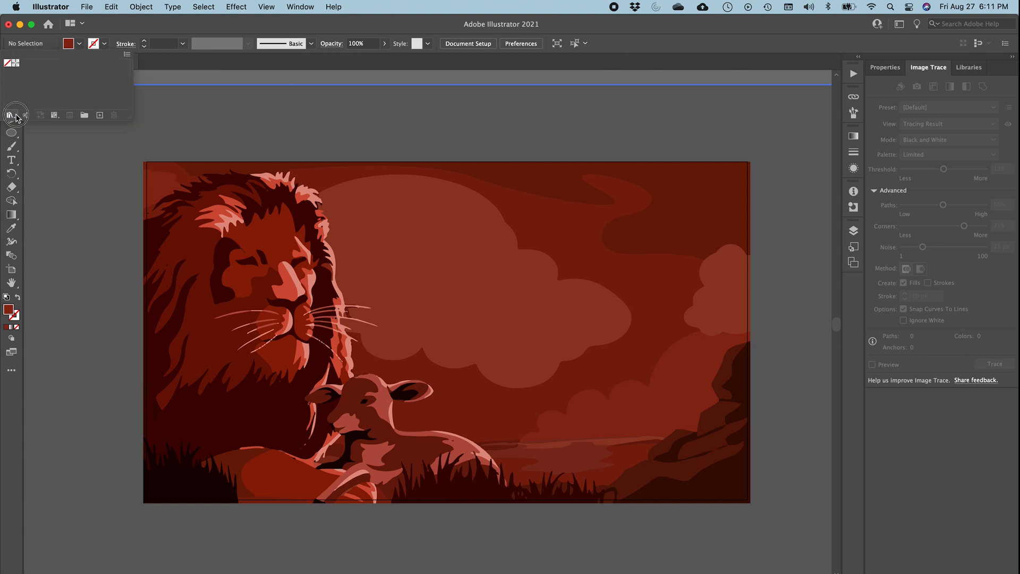
# Step: Load Kids Stuff and Beach swatch libraries, fill the lamb sandy beige, delete a sky shape
pyautogui.click(10, 114)
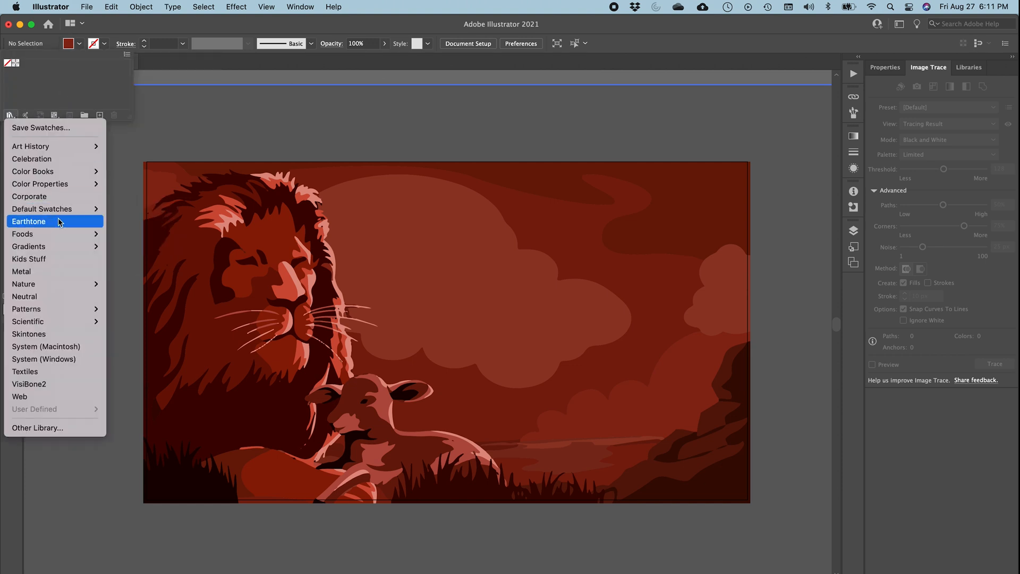
pyautogui.moveTo(55, 258)
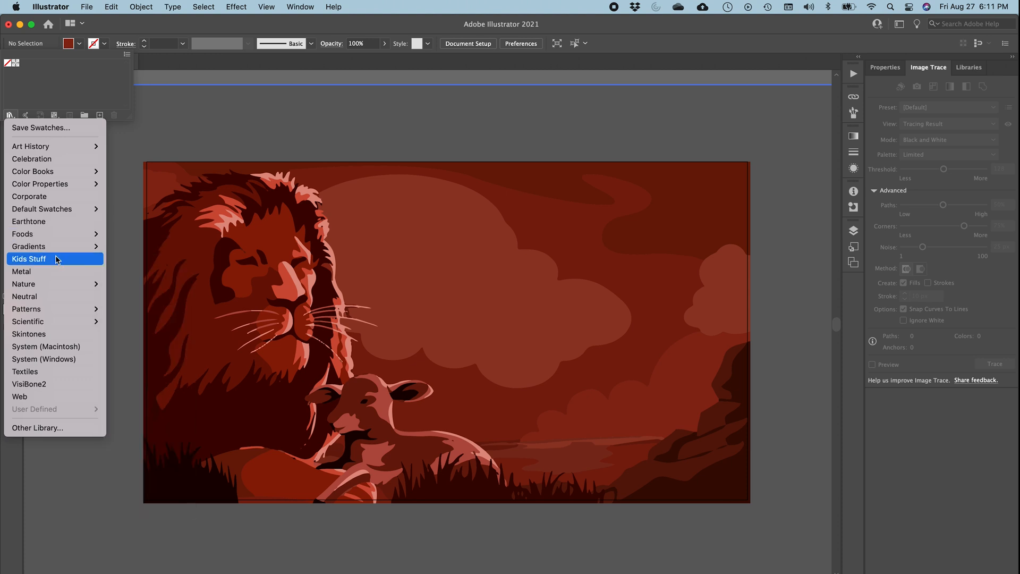
pyautogui.click(29, 259)
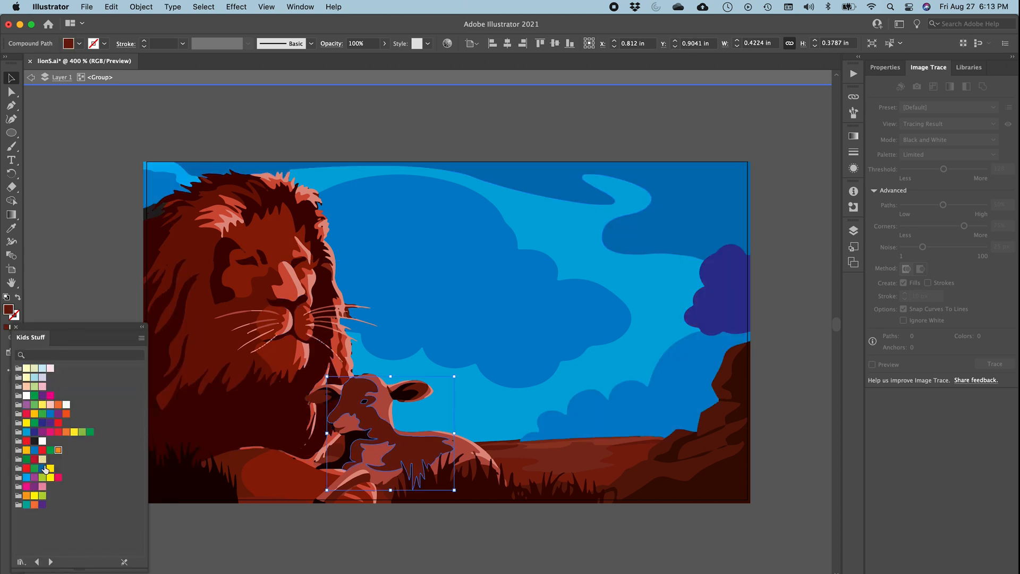
pyautogui.click(64, 337)
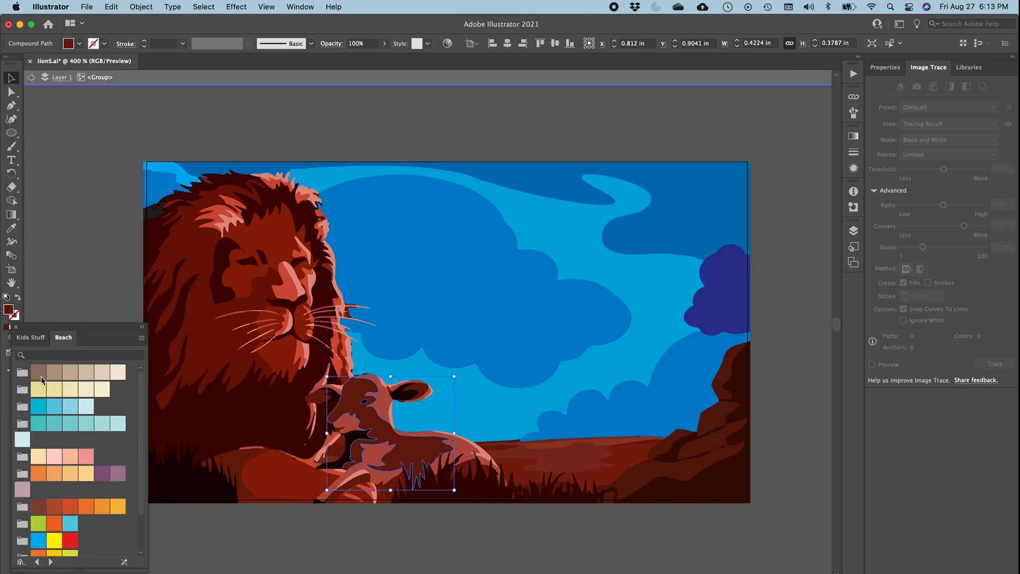
pyautogui.click(52, 388)
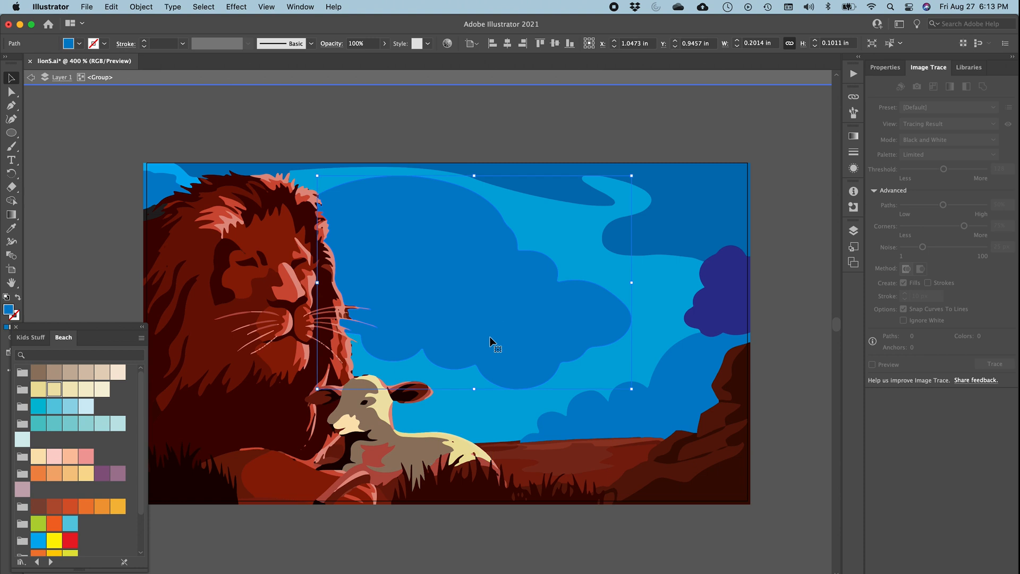
pyautogui.press('Delete')
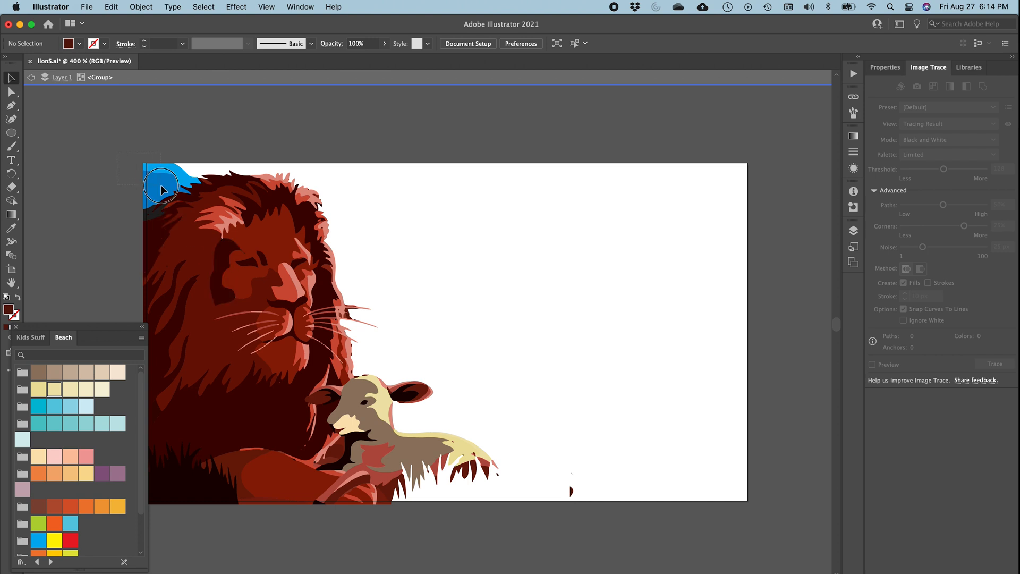
pyautogui.moveTo(549, 457)
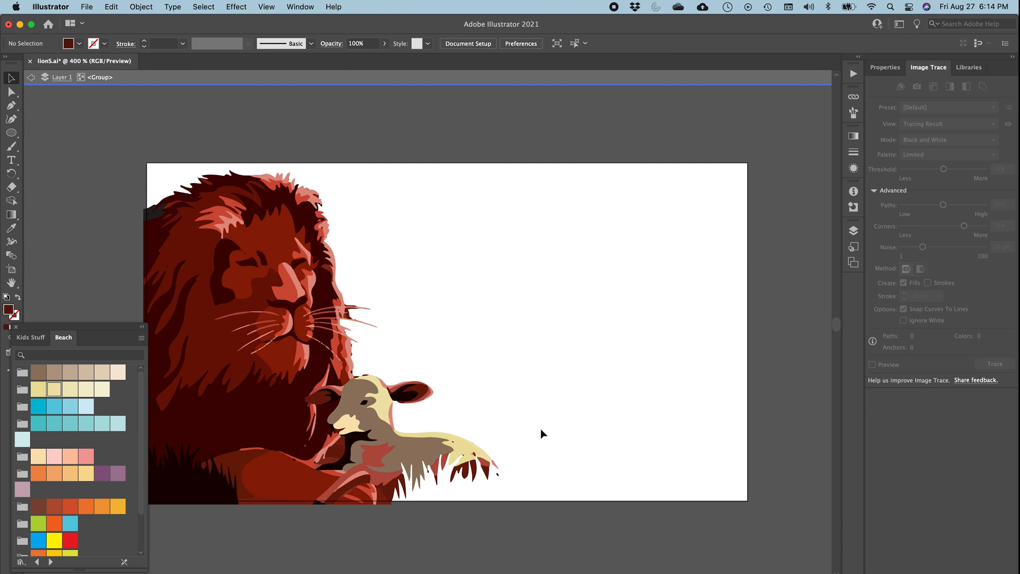
# Step: Click empty canvas to deselect, leaving only lion and lamb on white
pyautogui.click(314, 360)
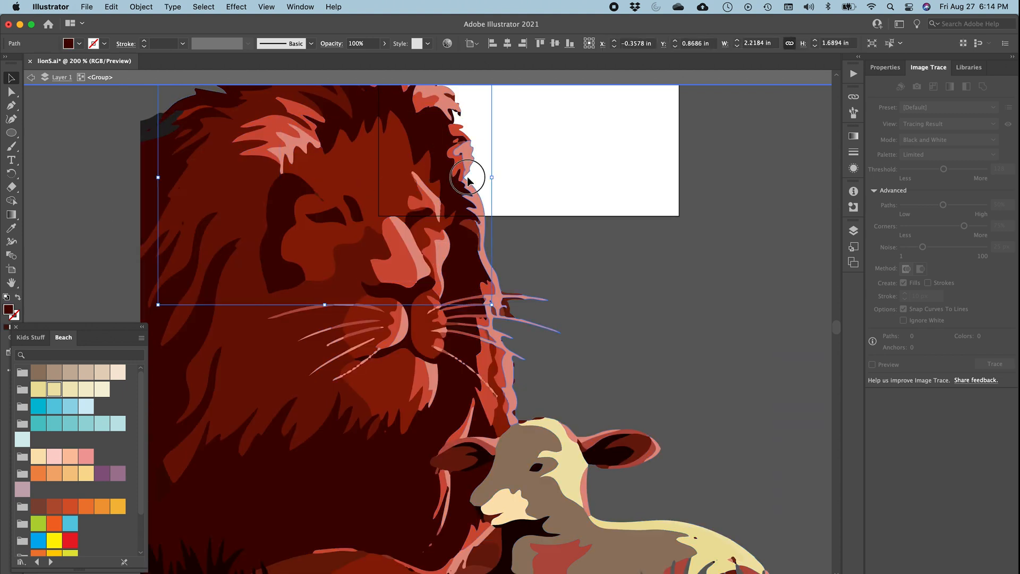
pyautogui.click(538, 303)
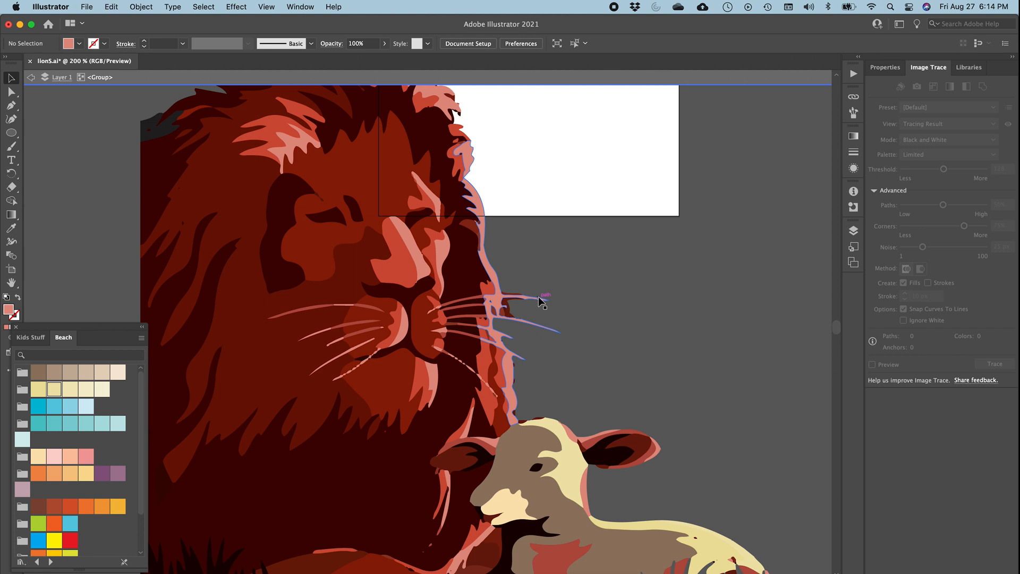